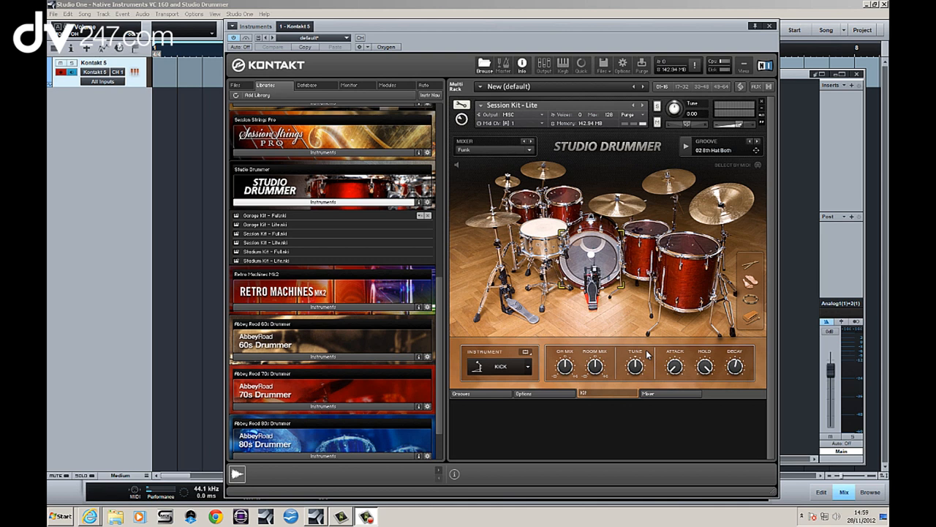
pyautogui.moveTo(468, 284)
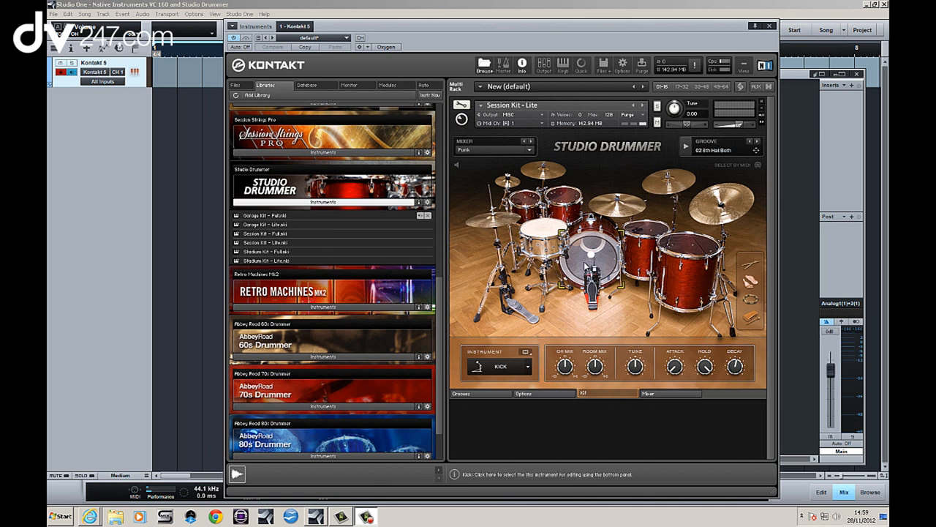
pyautogui.moveTo(633, 289)
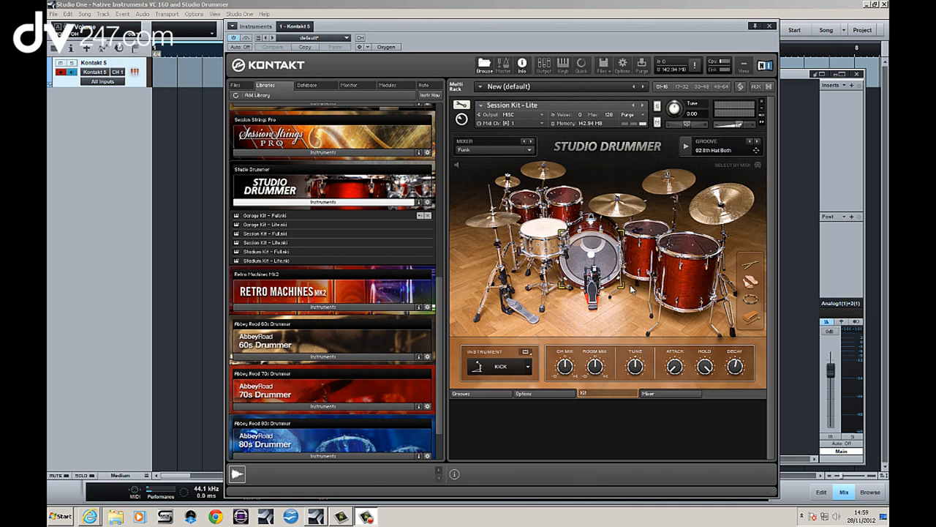
pyautogui.moveTo(416, 452)
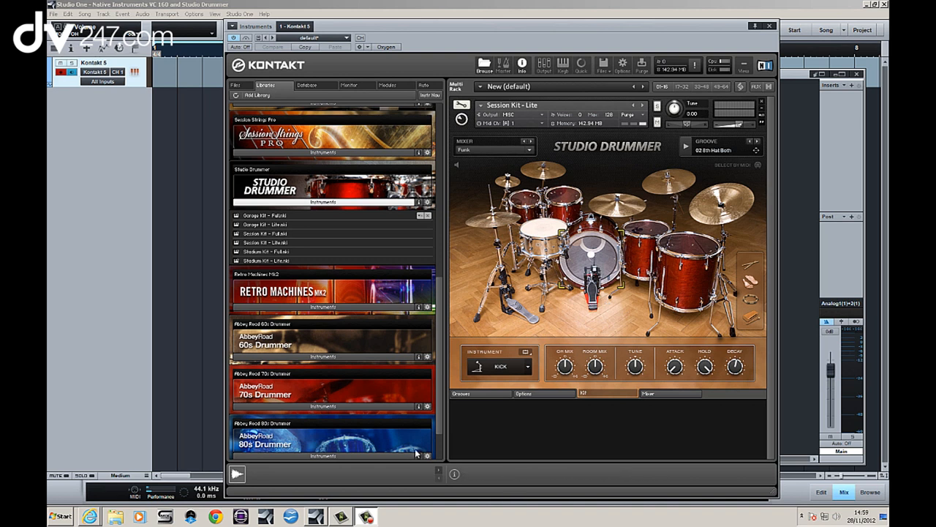
# Show Studio Drummer's Funk Groove 02 (100 BPM) grooves, including 8th Hat Both, in the Groove Browser.
pyautogui.click(462, 393)
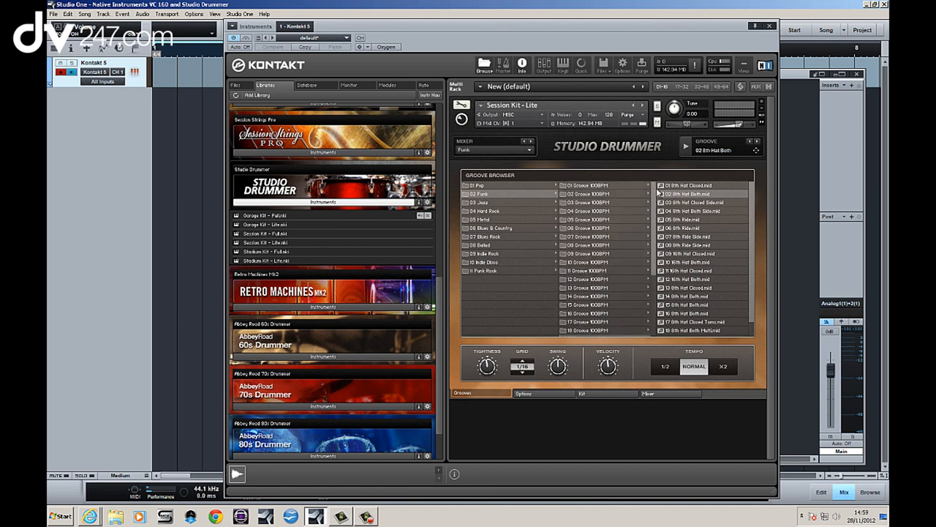
pyautogui.moveTo(614, 208)
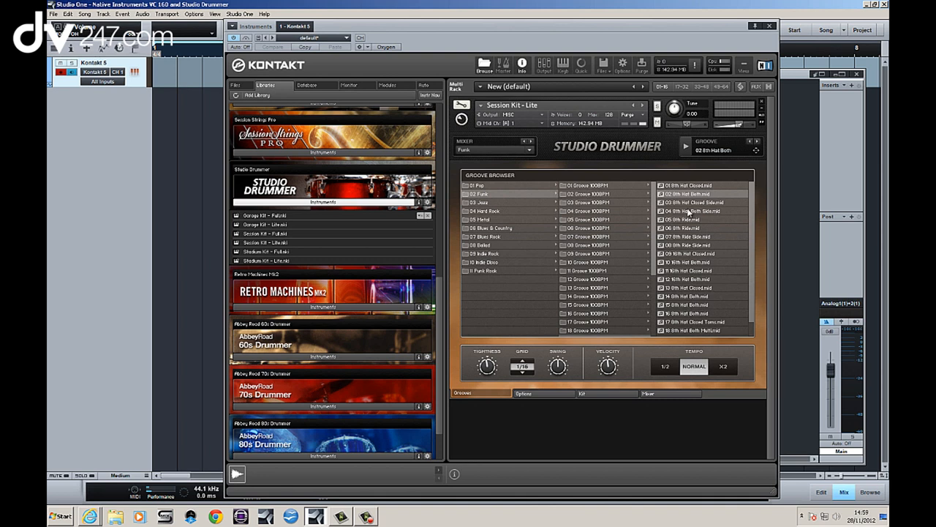
pyautogui.moveTo(570, 208)
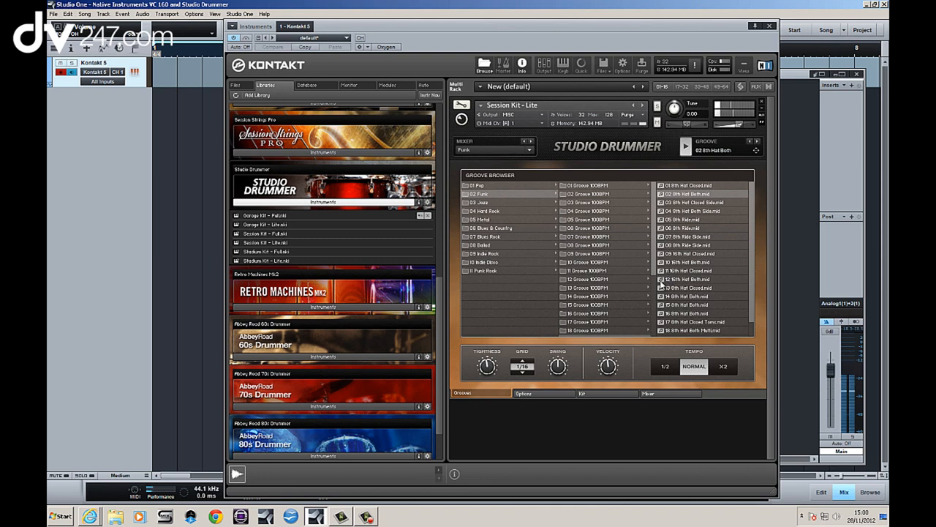
pyautogui.moveTo(578, 364)
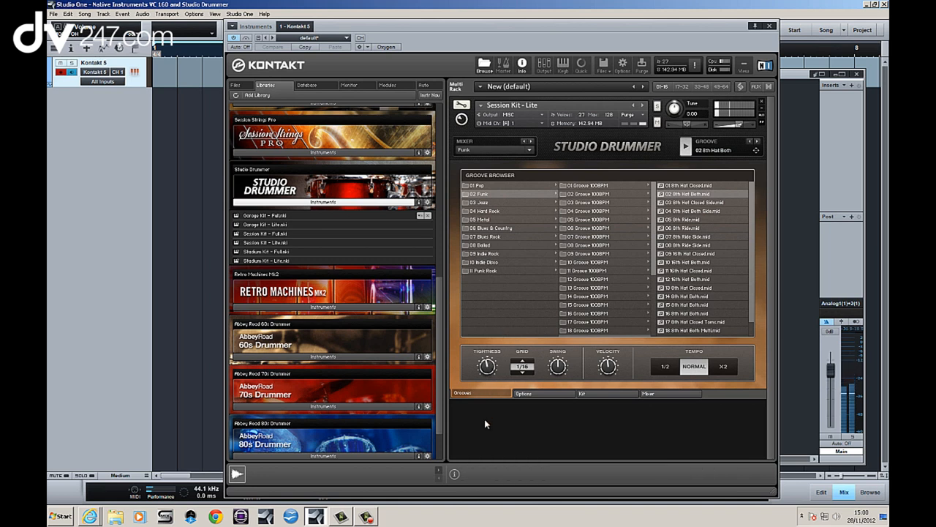
pyautogui.moveTo(487, 366)
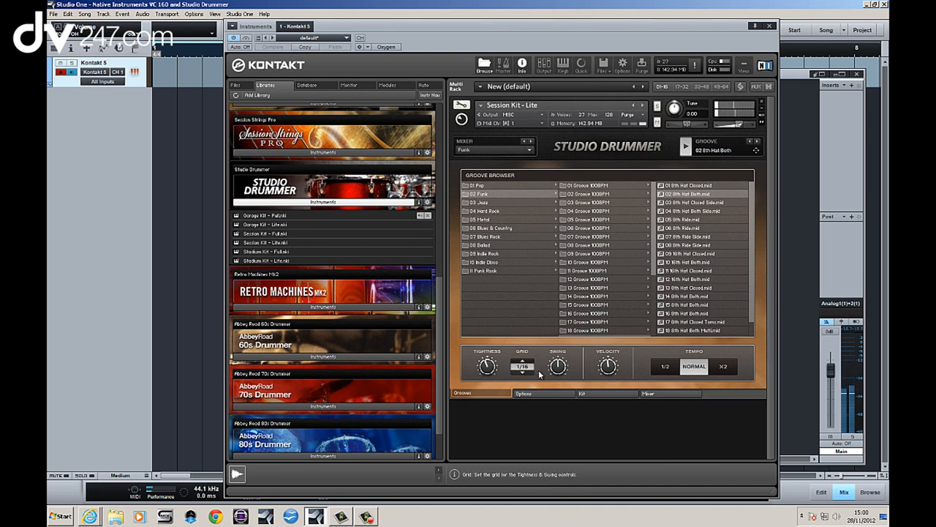
pyautogui.moveTo(557, 364)
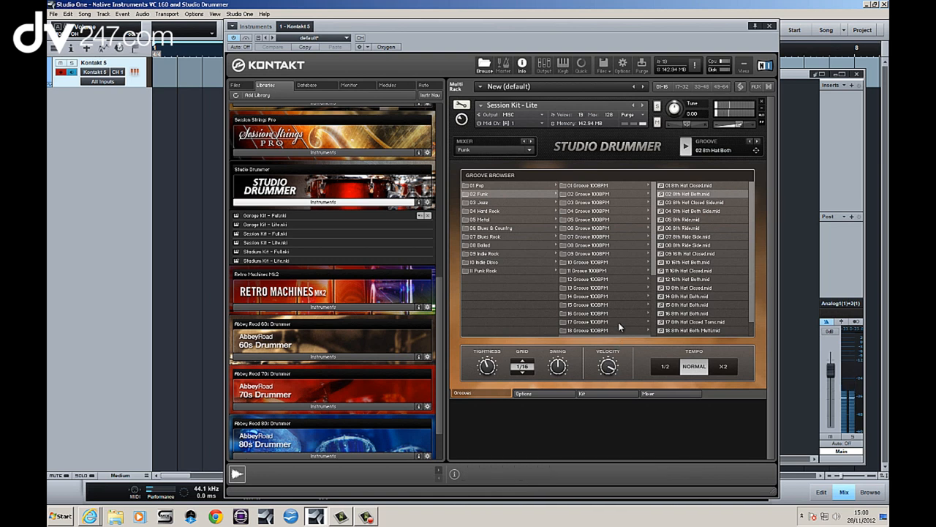
pyautogui.moveTo(607, 364)
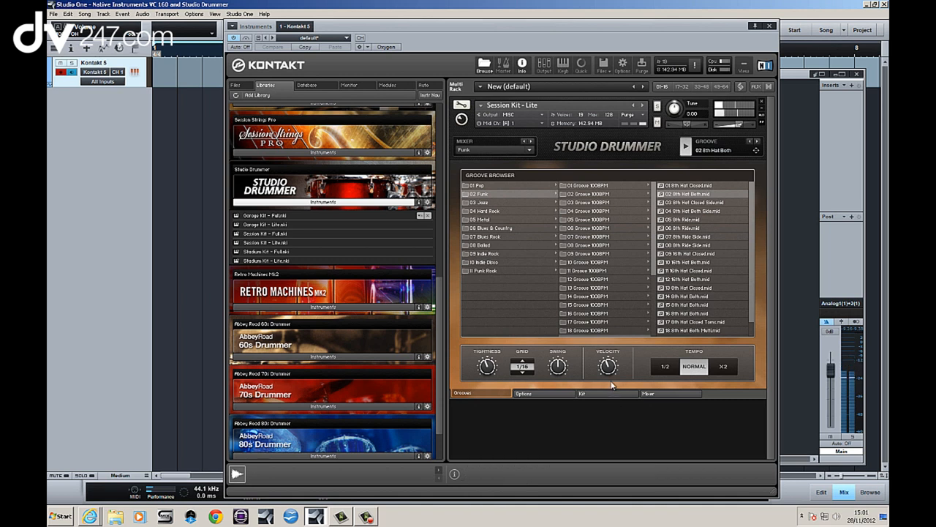
pyautogui.moveTo(607, 365)
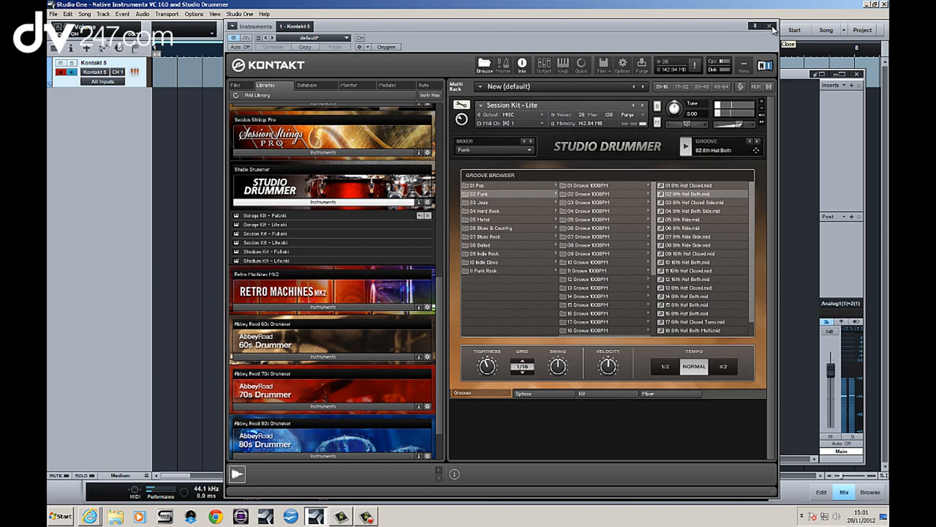
# Close the Kontakt window and pull down the OH channel fader in the Console.
pyautogui.click(772, 27)
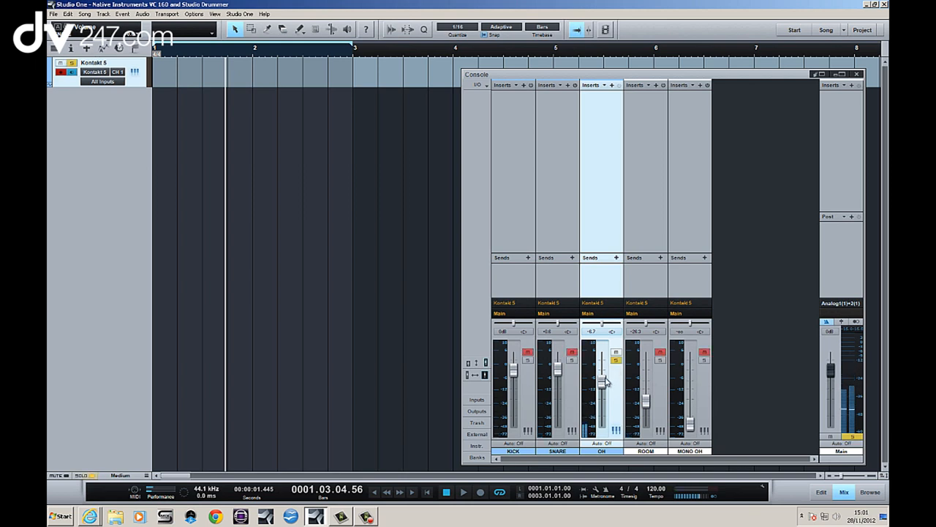
pyautogui.moveTo(600, 380); pyautogui.dragTo(616, 363)
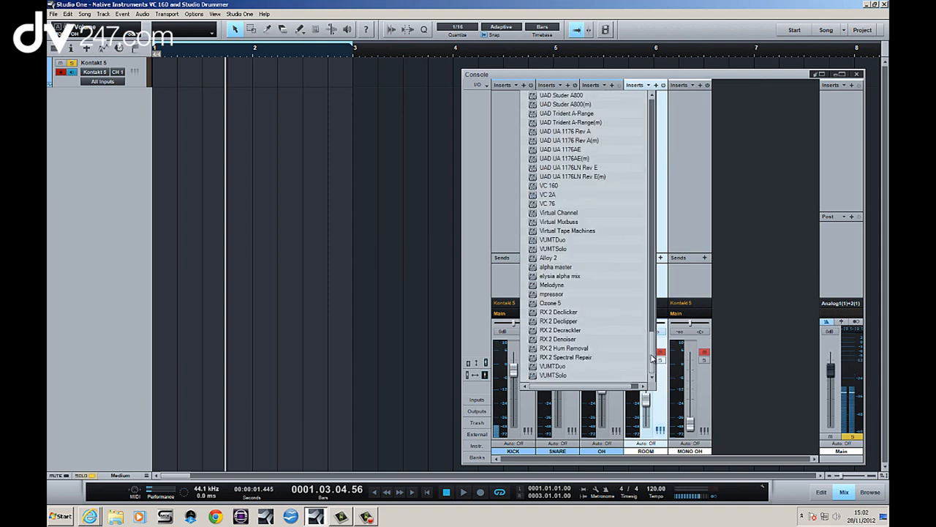
pyautogui.moveTo(589, 185)
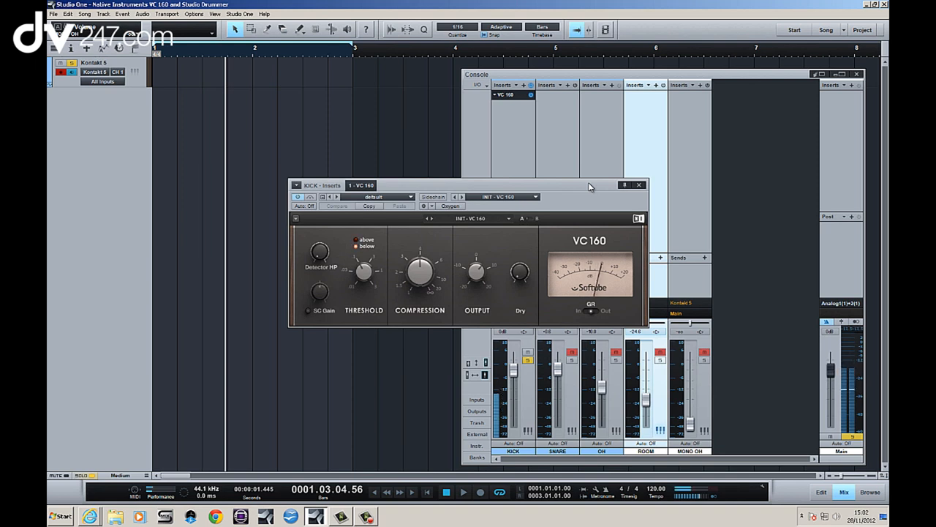
pyautogui.moveTo(487, 217)
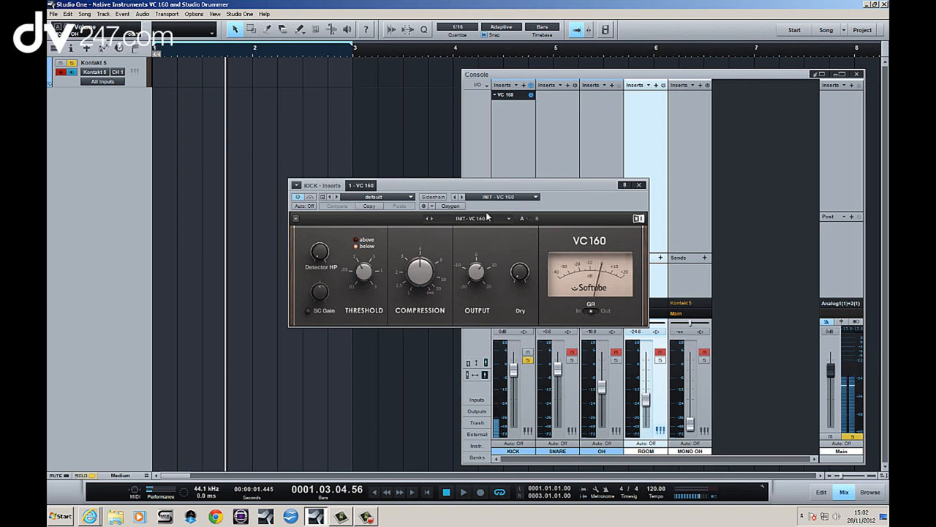
# Raise the kick VC 160 output slightly and set its threshold near 100 mV.
pyautogui.moveTo(477, 271); pyautogui.dragTo(479, 264)
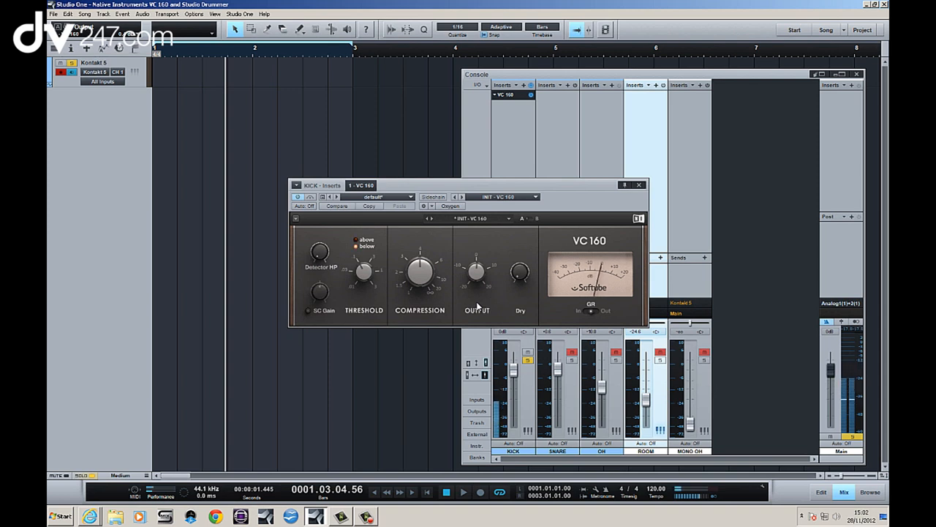
pyautogui.moveTo(364, 275); pyautogui.dragTo(364, 271)
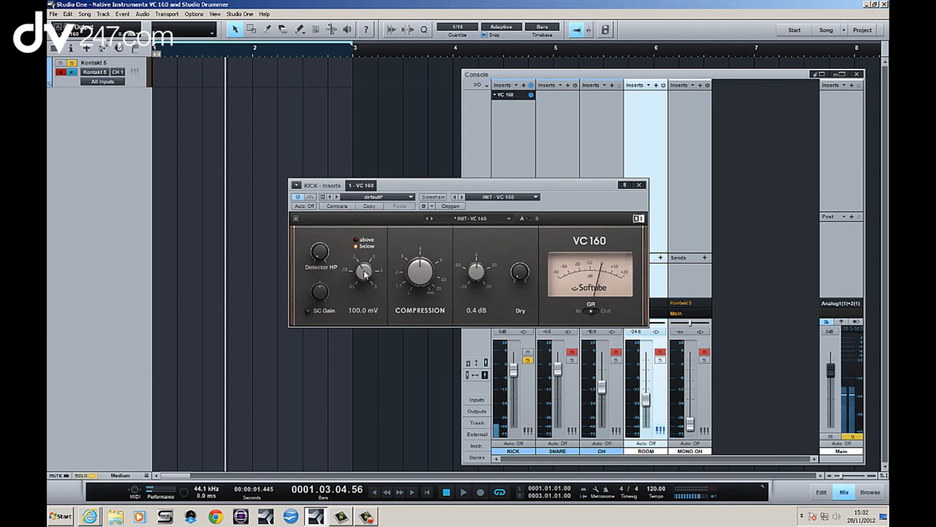
pyautogui.moveTo(365, 271); pyautogui.dragTo(373, 259)
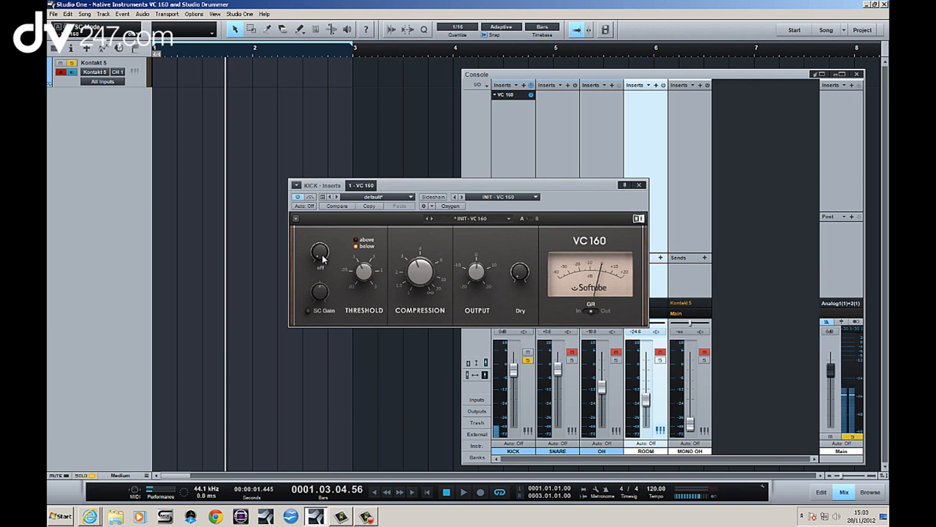
# Turn the kick VC 160 Detector HP up from off to about 36 Hz.
pyautogui.moveTo(320, 252); pyautogui.dragTo(320, 235)
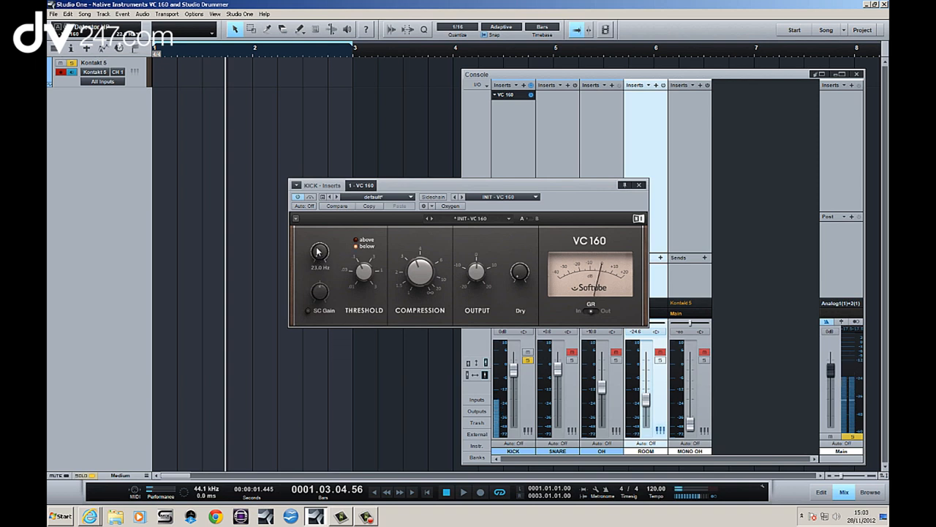
pyautogui.moveTo(319, 252); pyautogui.dragTo(319, 234)
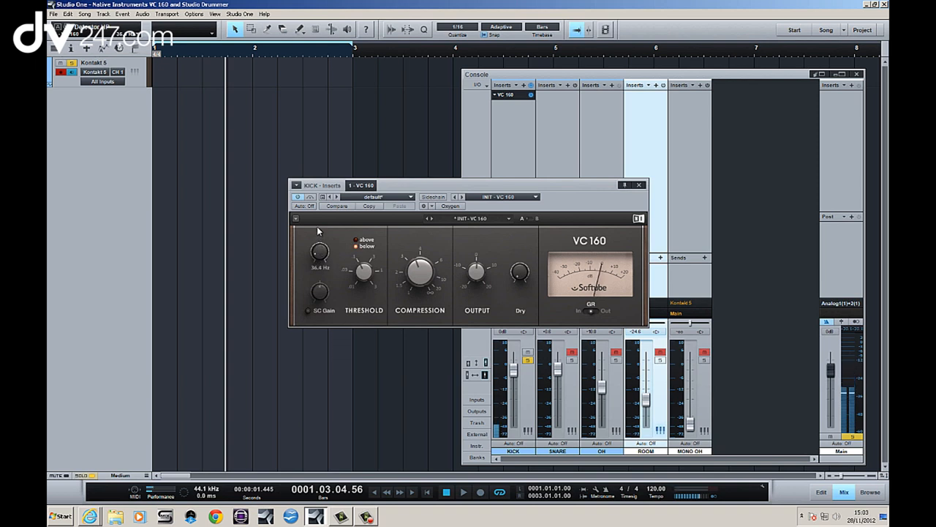
pyautogui.moveTo(318, 253); pyautogui.dragTo(322, 245)
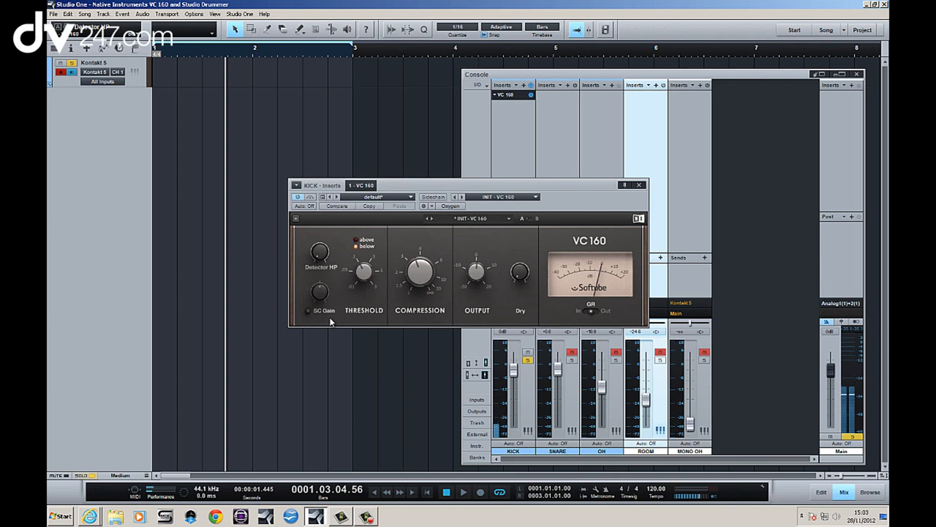
pyautogui.moveTo(398, 241)
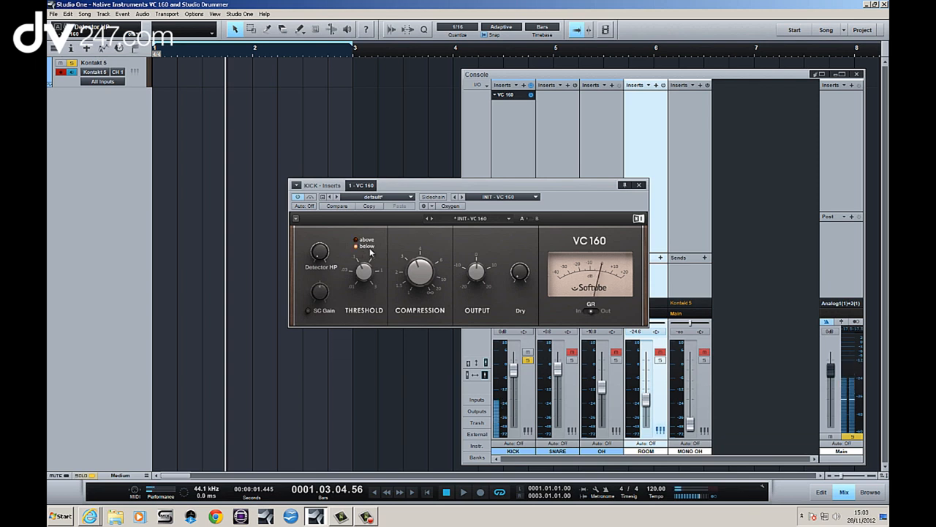
# Set the kick VC 160 threshold to about 139 mV.
pyautogui.moveTo(364, 272); pyautogui.dragTo(369, 252)
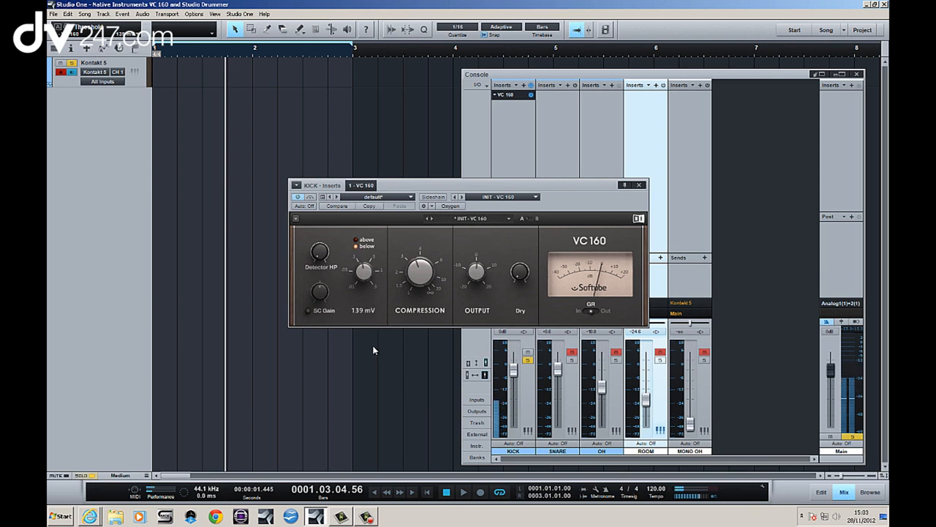
pyautogui.moveTo(364, 271); pyautogui.dragTo(364, 285)
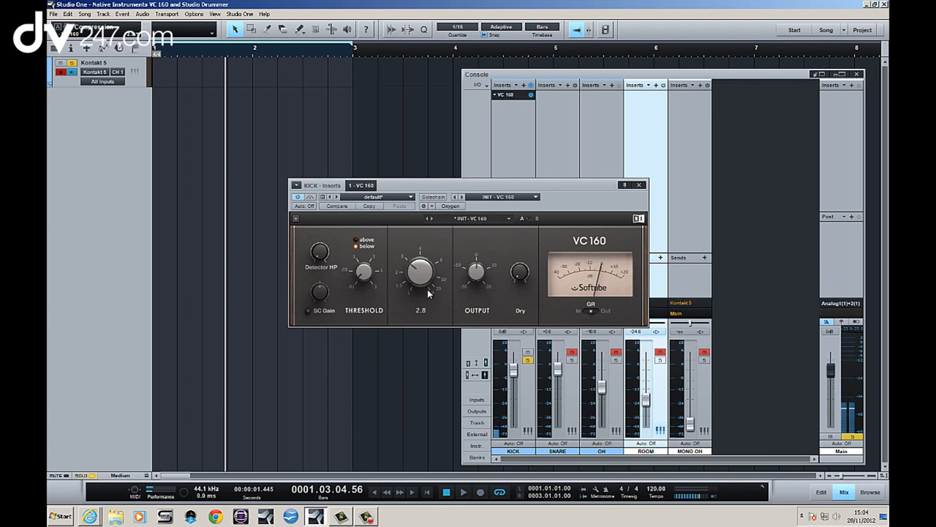
# Raise the kick VC 160 ratio to about 3.9 and retune threshold to about 68 mV.
pyautogui.moveTo(419, 271); pyautogui.dragTo(419, 263)
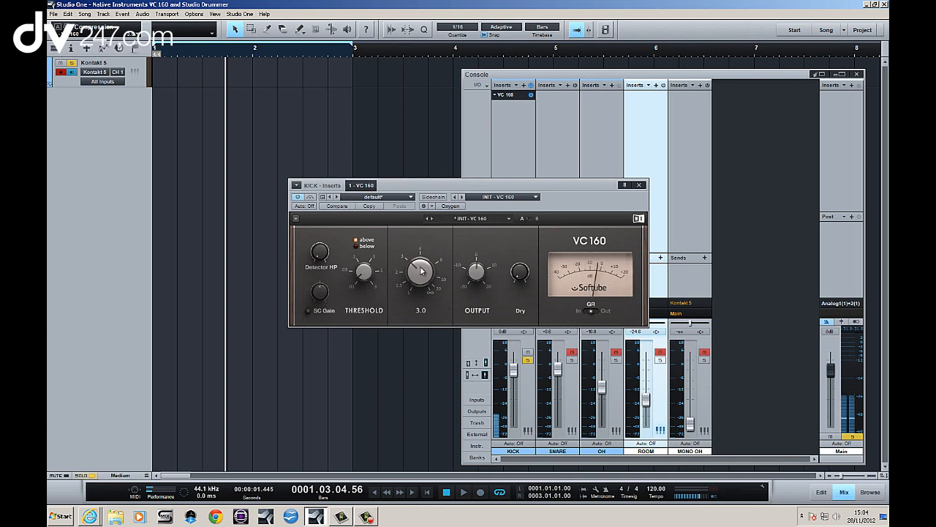
pyautogui.moveTo(421, 270); pyautogui.dragTo(432, 241)
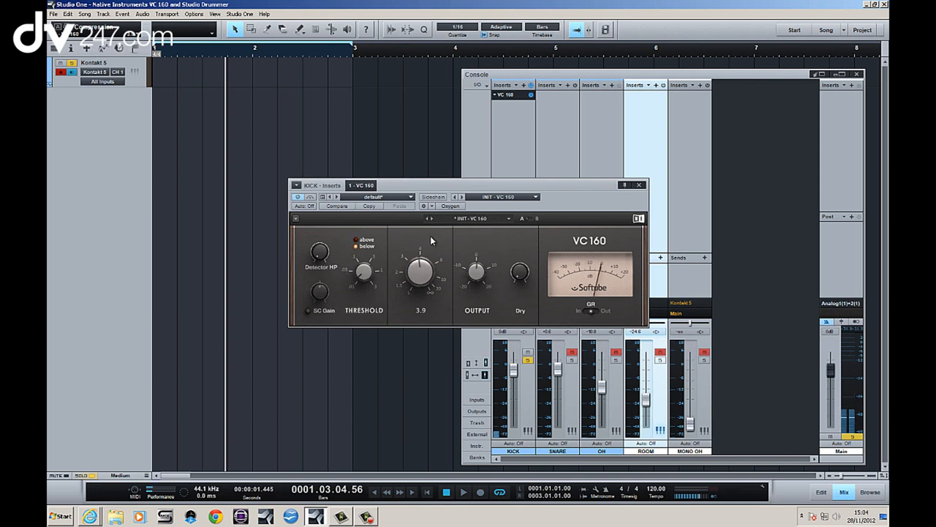
pyautogui.moveTo(364, 270); pyautogui.dragTo(361, 282)
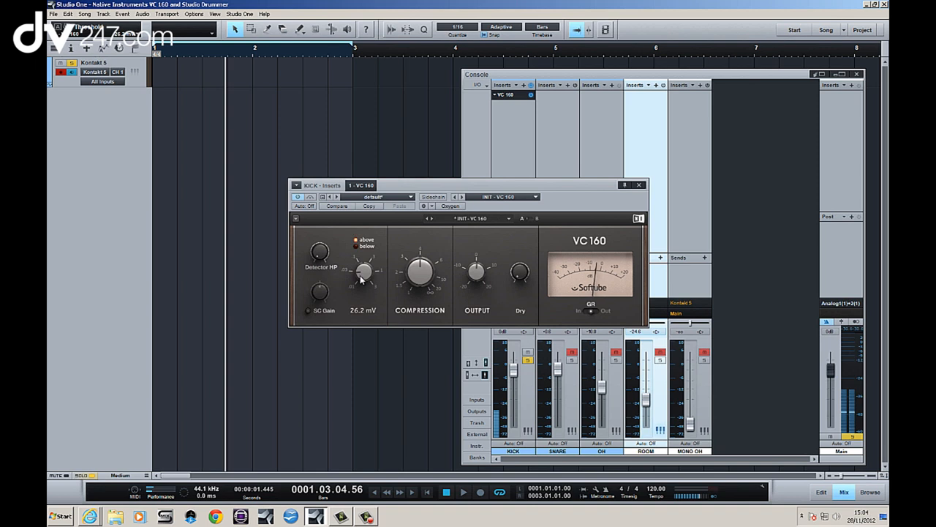
pyautogui.moveTo(363, 274); pyautogui.dragTo(366, 267)
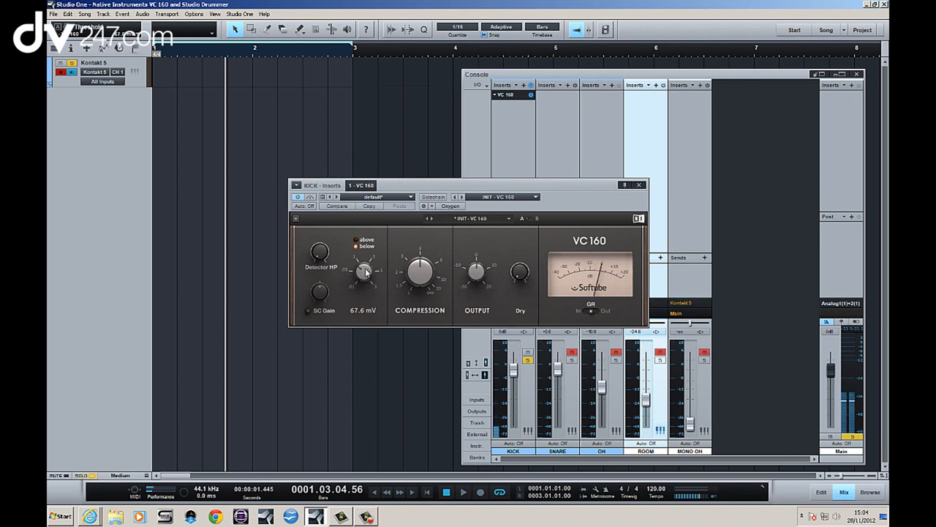
# Boost the kick VC 160 output to about 6.5 dB and set Detector HP near 1233 Hz.
pyautogui.moveTo(365, 271); pyautogui.dragTo(365, 260)
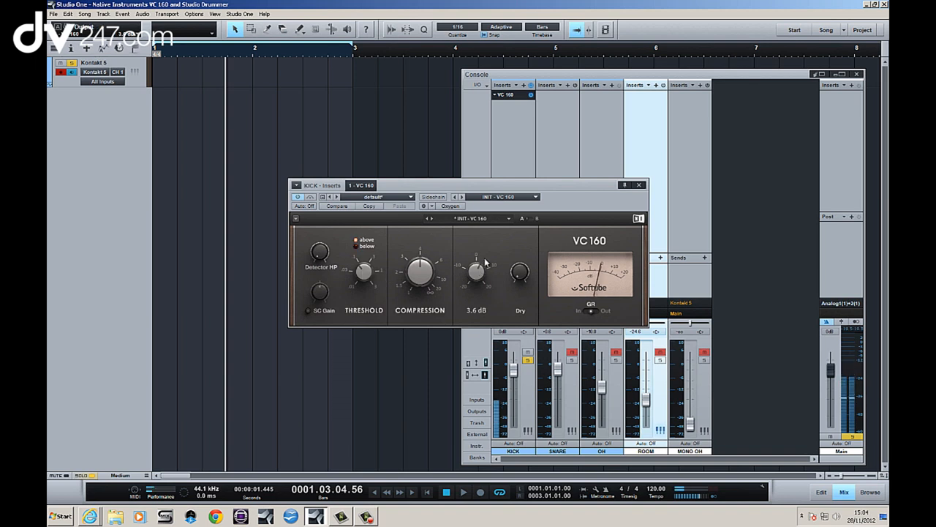
pyautogui.moveTo(475, 270); pyautogui.dragTo(479, 260)
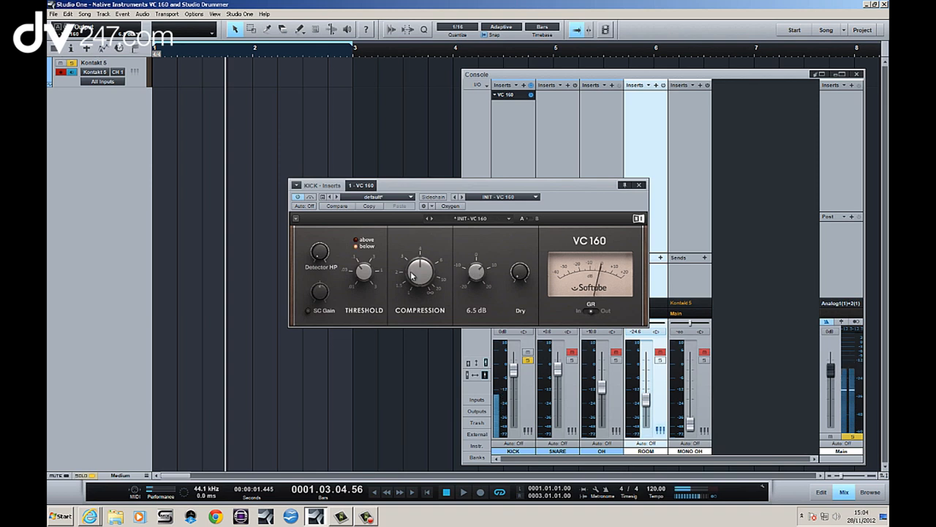
pyautogui.moveTo(363, 272); pyautogui.dragTo(366, 264)
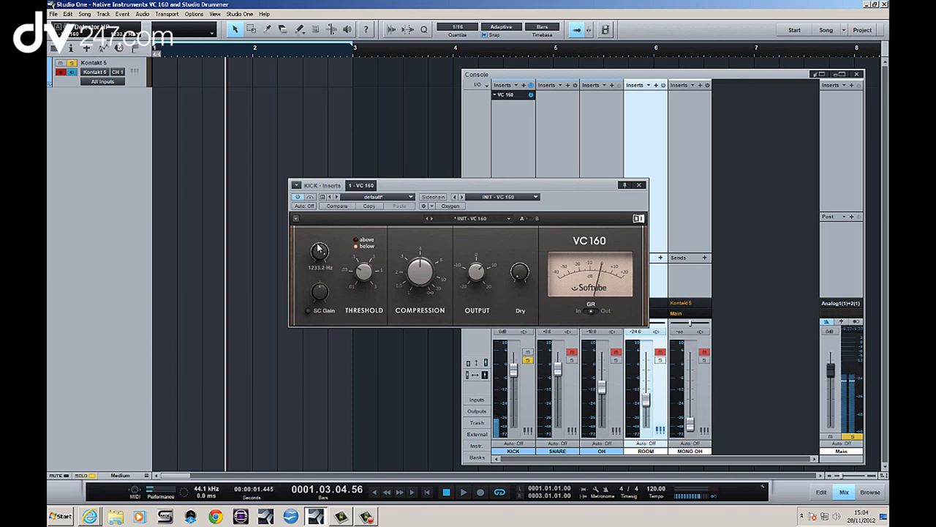
pyautogui.moveTo(320, 250); pyautogui.dragTo(327, 337)
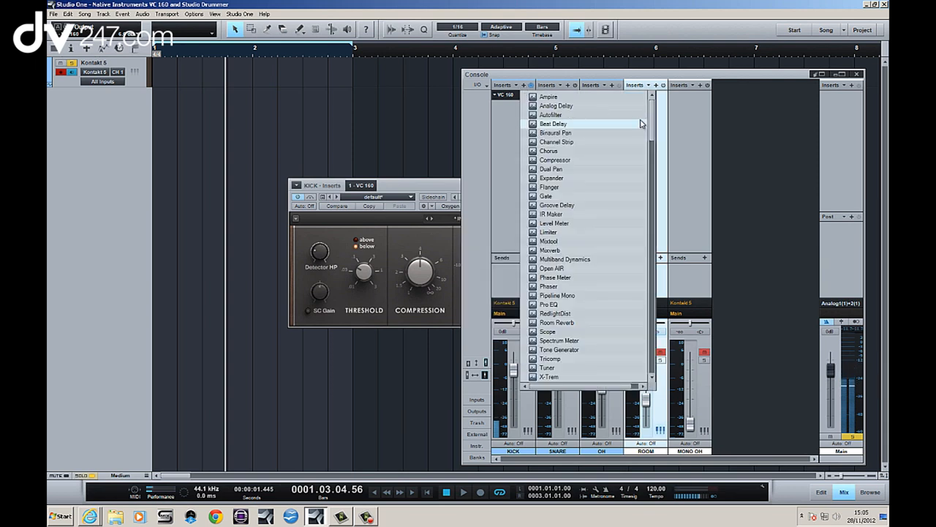
# Add Transient Master to Kick, set sustain and attack (~16%), and set KICK to -3.8 dB.
pyautogui.scroll(-3)
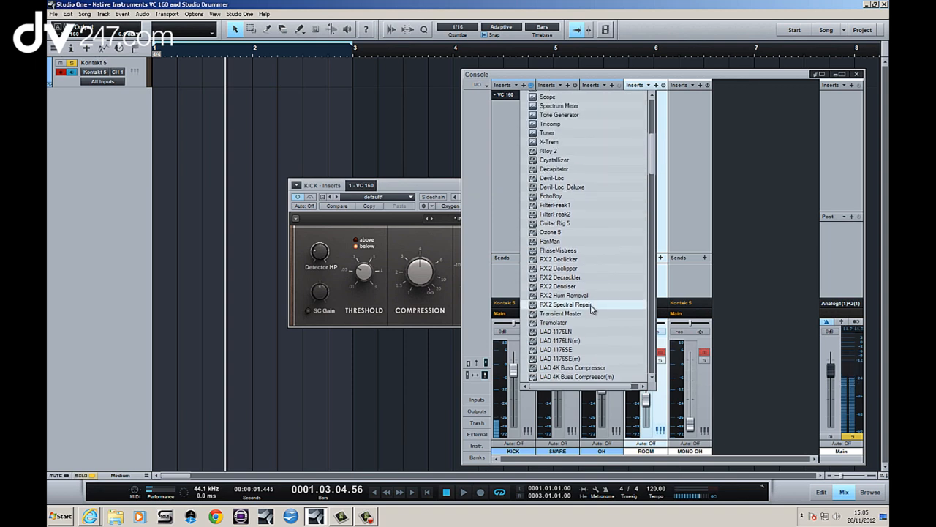
pyautogui.click(561, 313)
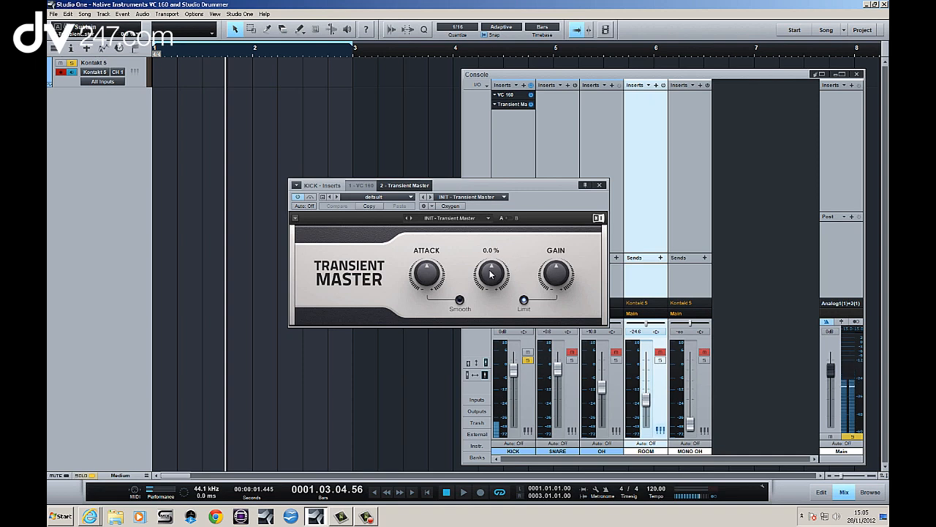
pyautogui.moveTo(491, 274); pyautogui.dragTo(487, 322)
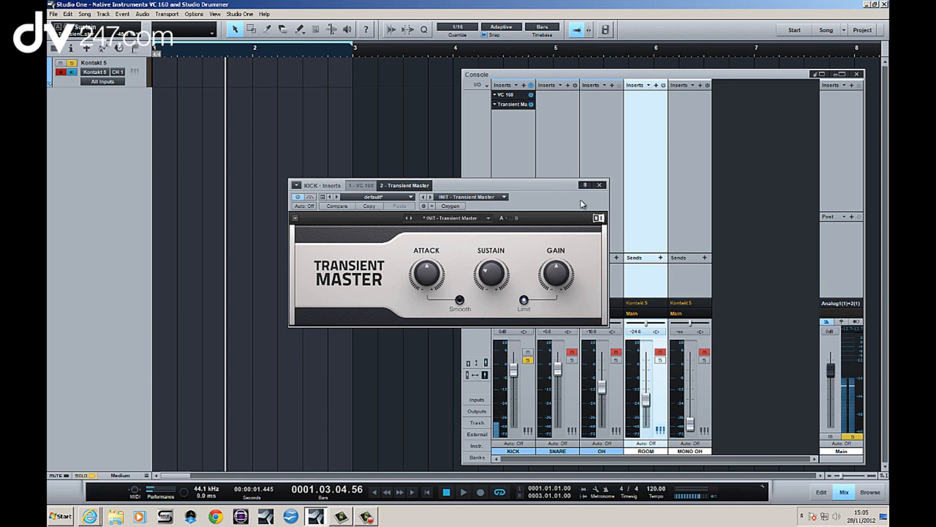
pyautogui.click(599, 184)
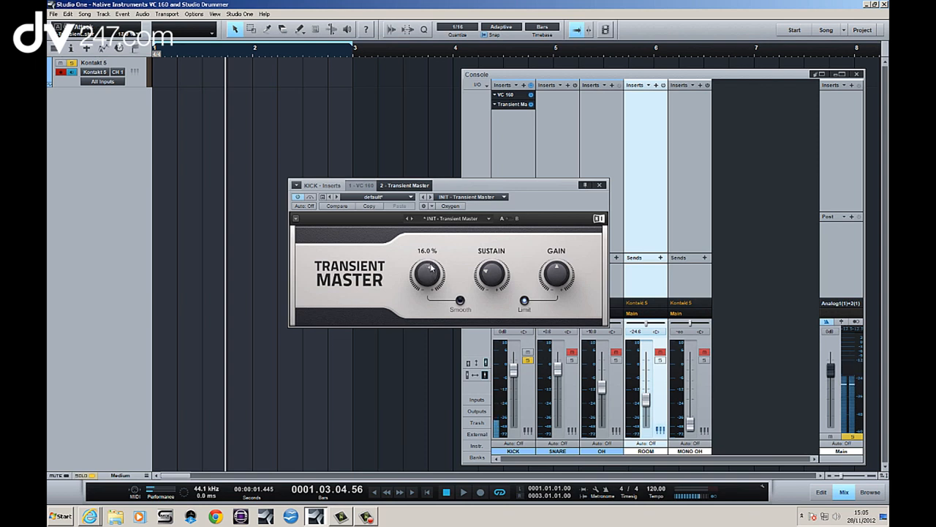
pyautogui.moveTo(427, 274); pyautogui.dragTo(427, 269)
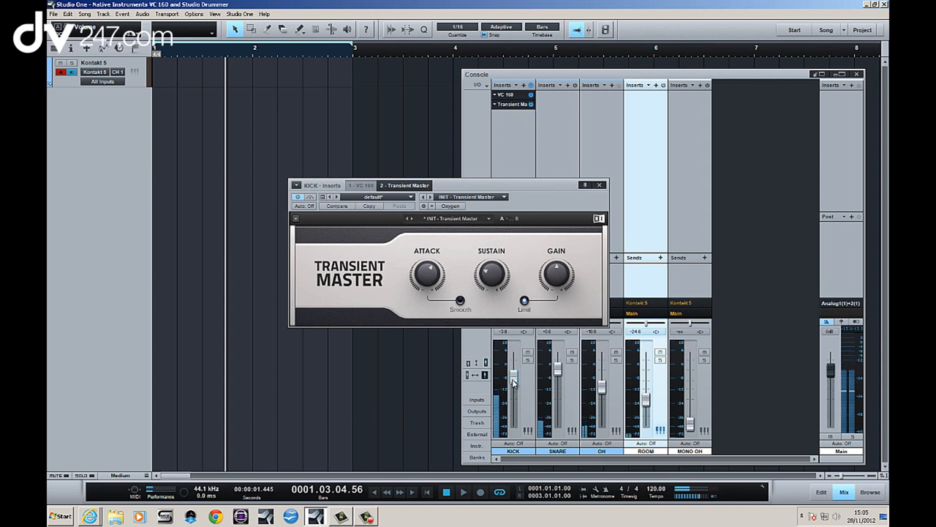
pyautogui.moveTo(513, 376); pyautogui.dragTo(512, 358)
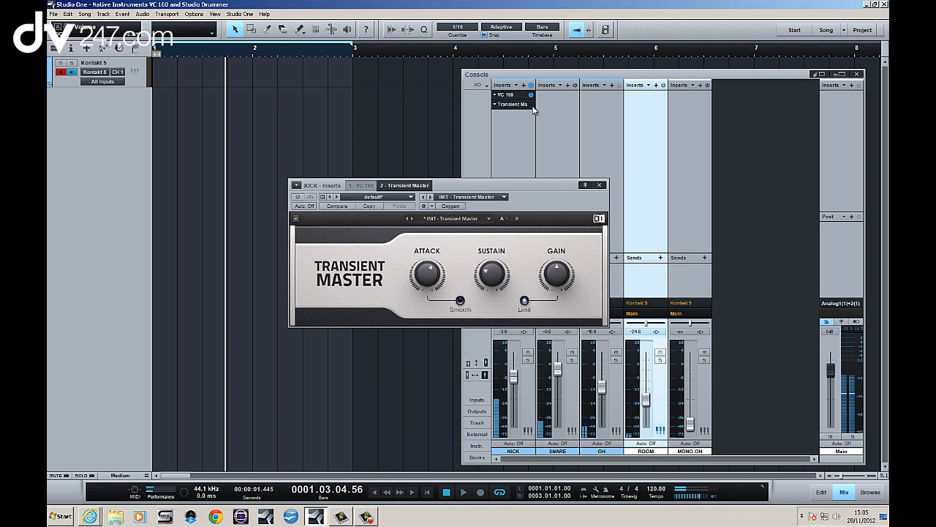
# Nudge the KICK fader back to about -3.8 dB and close the Transient Master editor.
pyautogui.moveTo(514, 373); pyautogui.dragTo(514, 371)
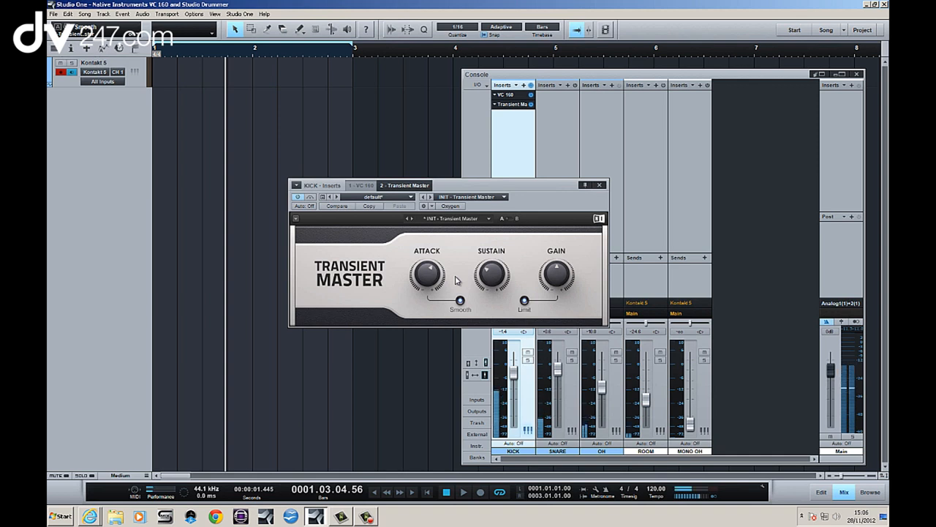
pyautogui.moveTo(512, 359); pyautogui.dragTo(512, 380)
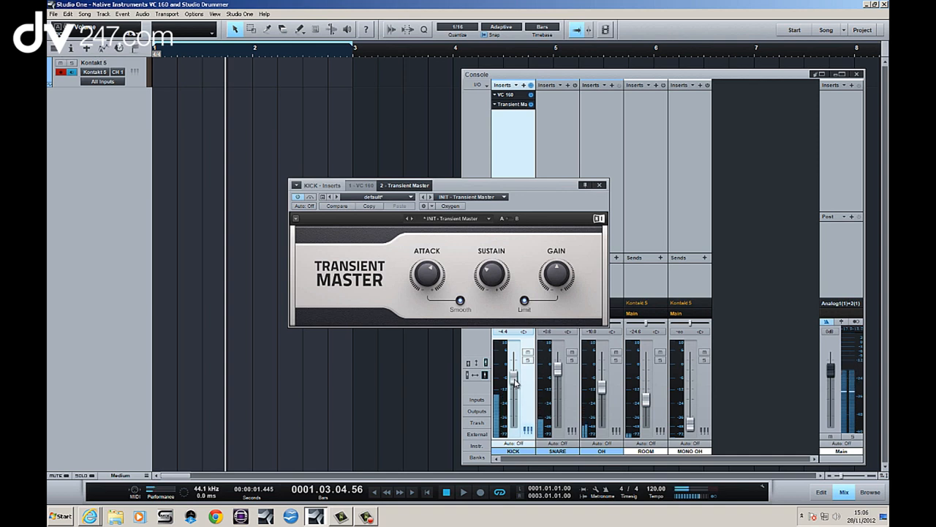
pyautogui.click(599, 184)
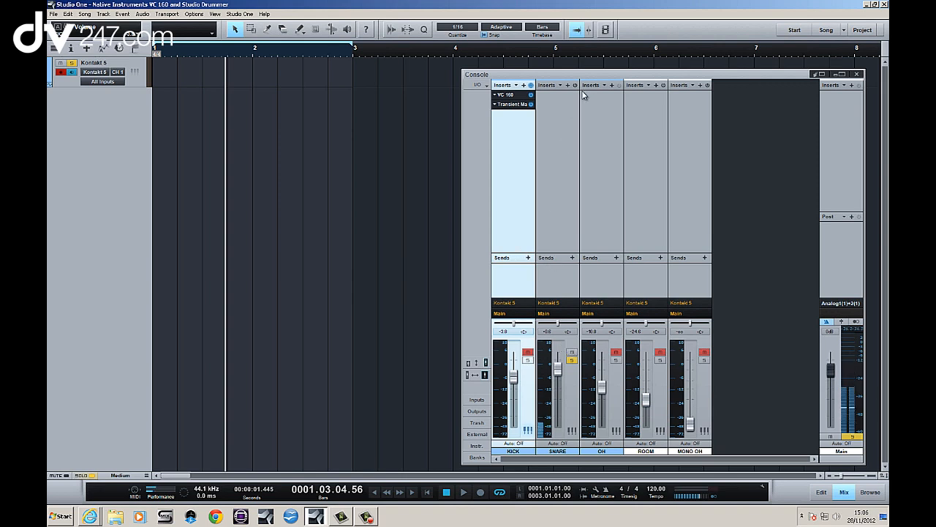
# Insert VC 160 on Snare with threshold about 44 mV, output raised, dry at -22.6 dB.
pyautogui.click(586, 85)
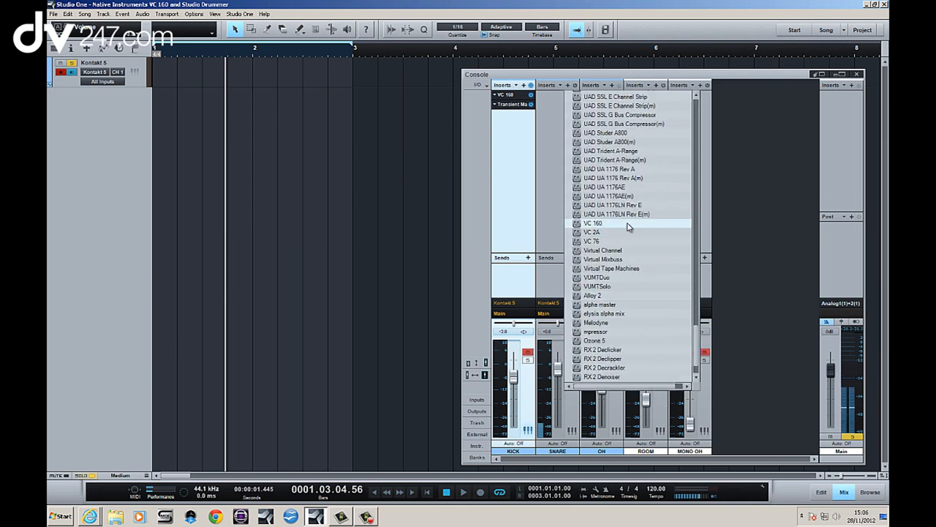
pyautogui.click(593, 224)
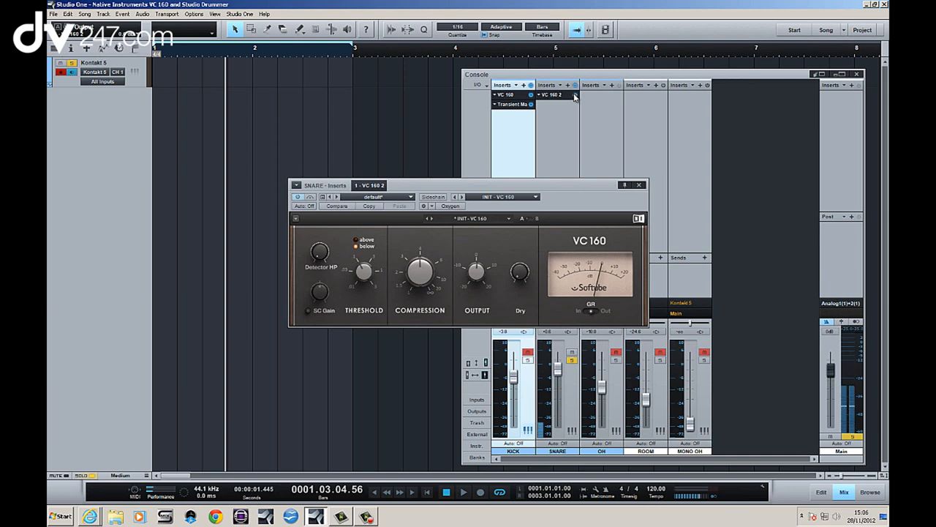
pyautogui.moveTo(496, 255)
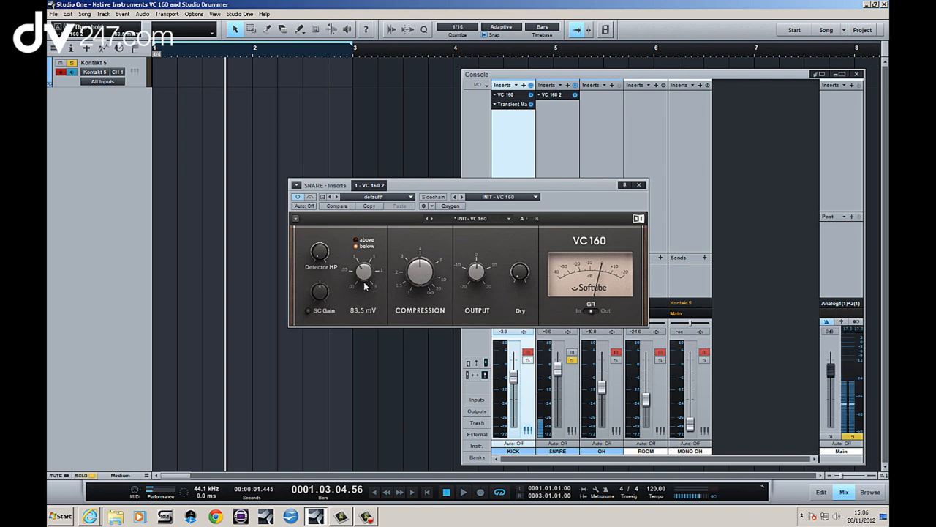
pyautogui.moveTo(365, 270); pyautogui.dragTo(364, 292)
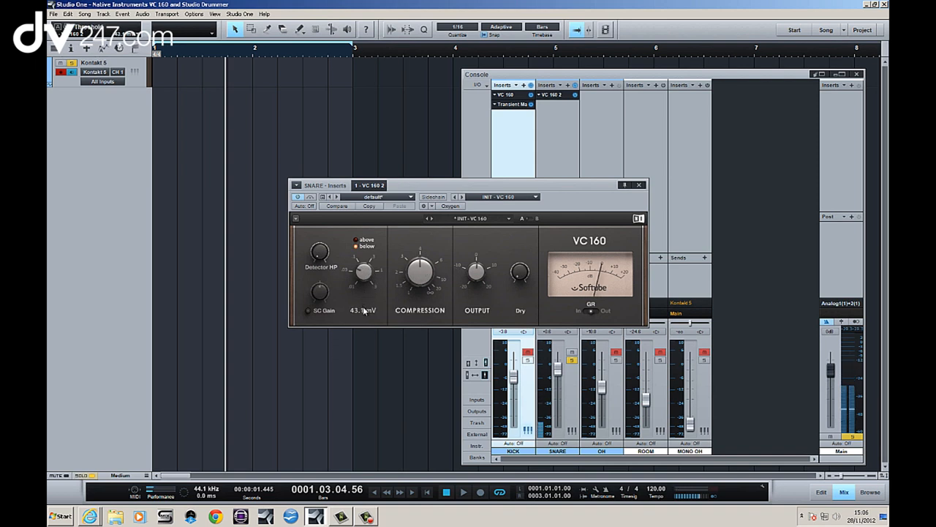
pyautogui.moveTo(364, 278); pyautogui.dragTo(364, 293)
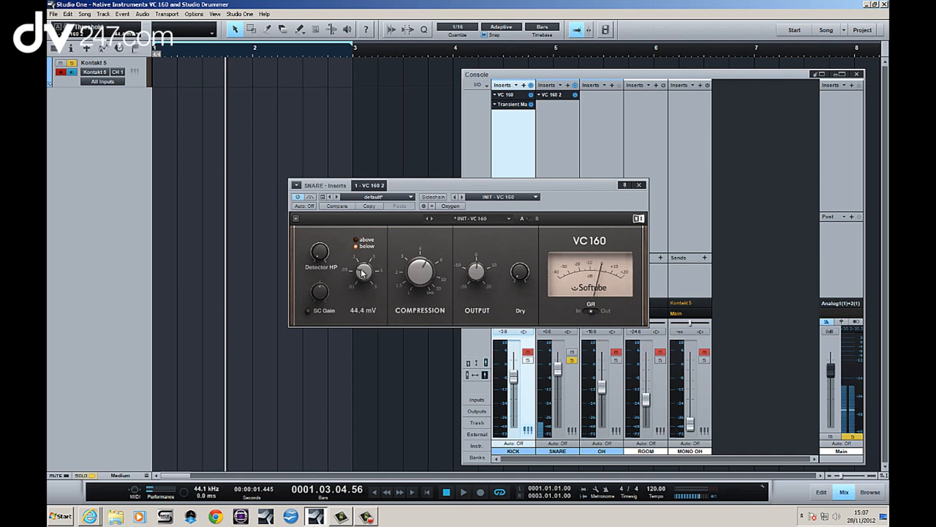
pyautogui.moveTo(476, 271); pyautogui.dragTo(479, 263)
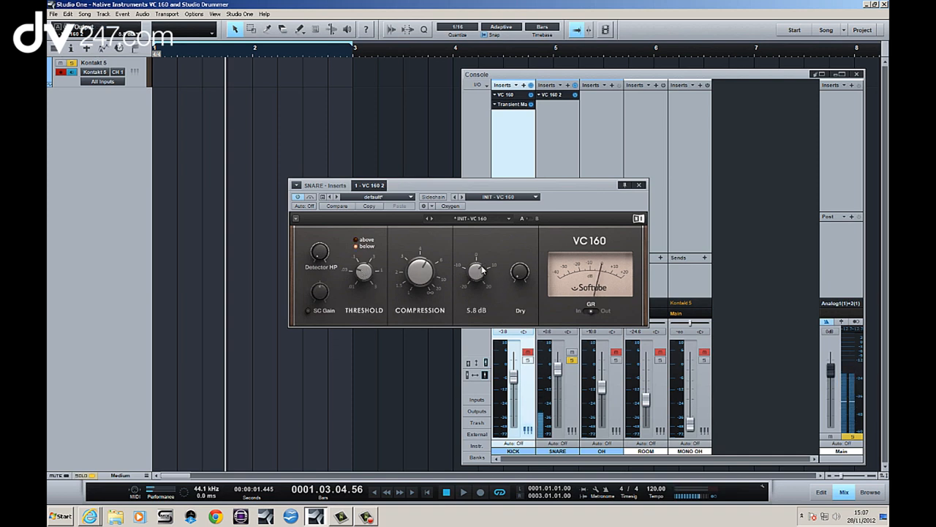
pyautogui.moveTo(476, 272); pyautogui.dragTo(476, 267)
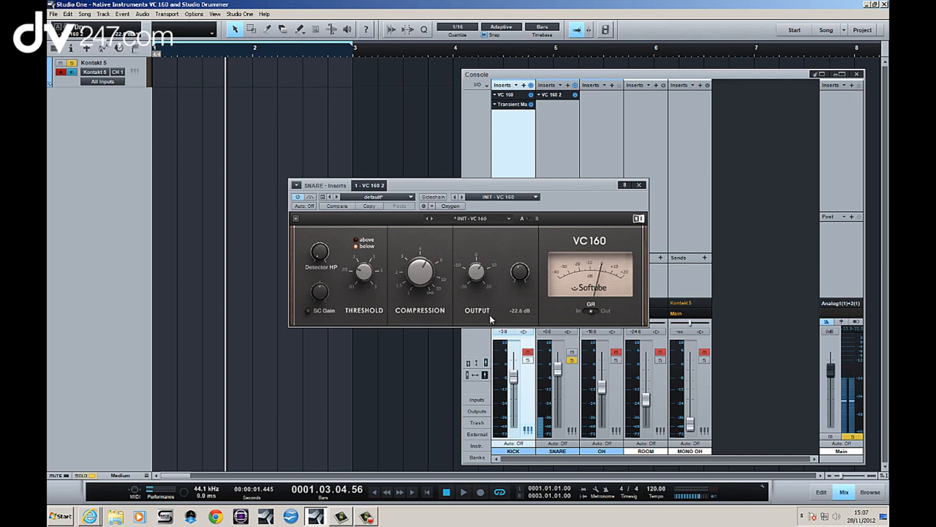
pyautogui.moveTo(547, 207)
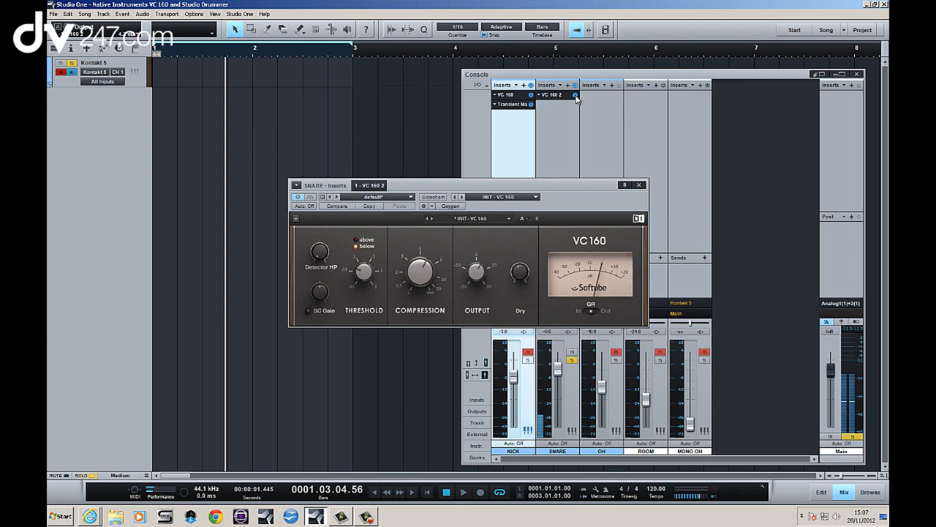
# Turn the snare VC 160 threshold from about 44 mV up to roughly 60 mV.
pyautogui.moveTo(364, 270); pyautogui.dragTo(359, 282)
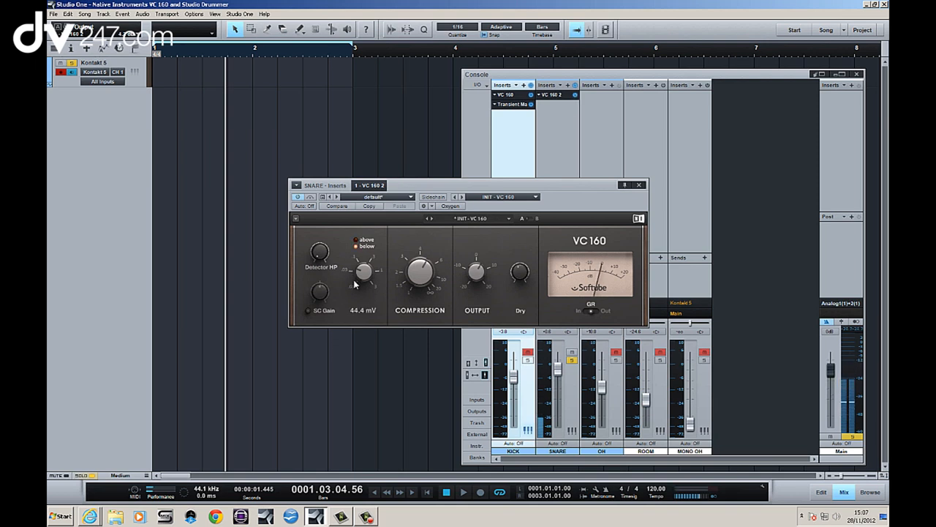
pyautogui.moveTo(365, 273); pyautogui.dragTo(365, 260)
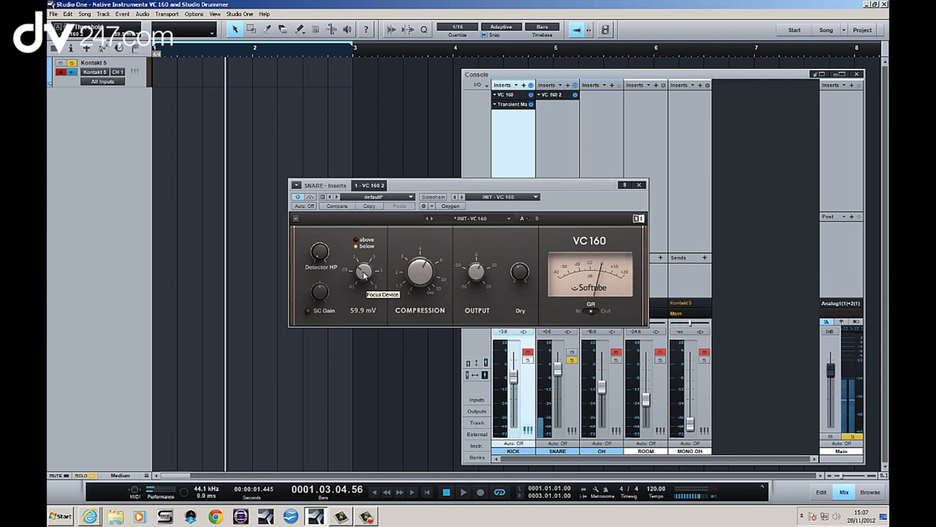
pyautogui.moveTo(365, 271); pyautogui.dragTo(365, 282)
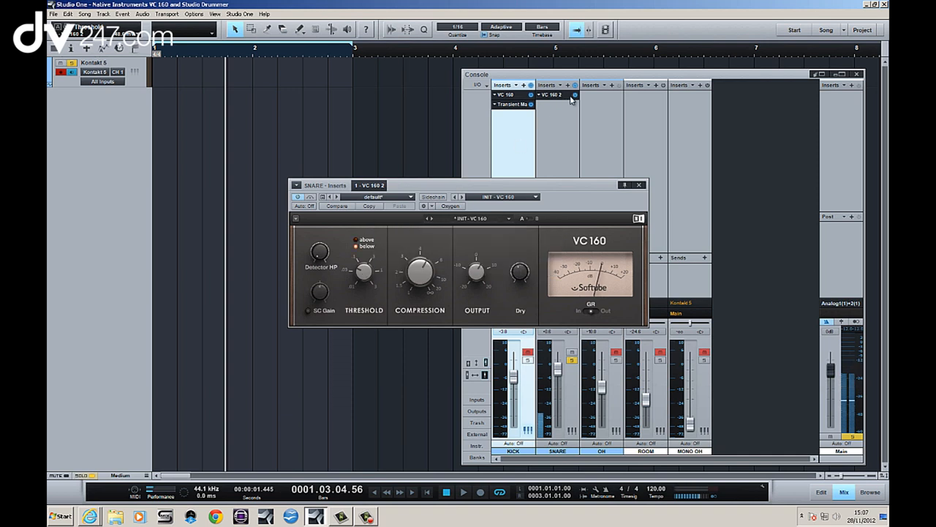
pyautogui.moveTo(567, 110)
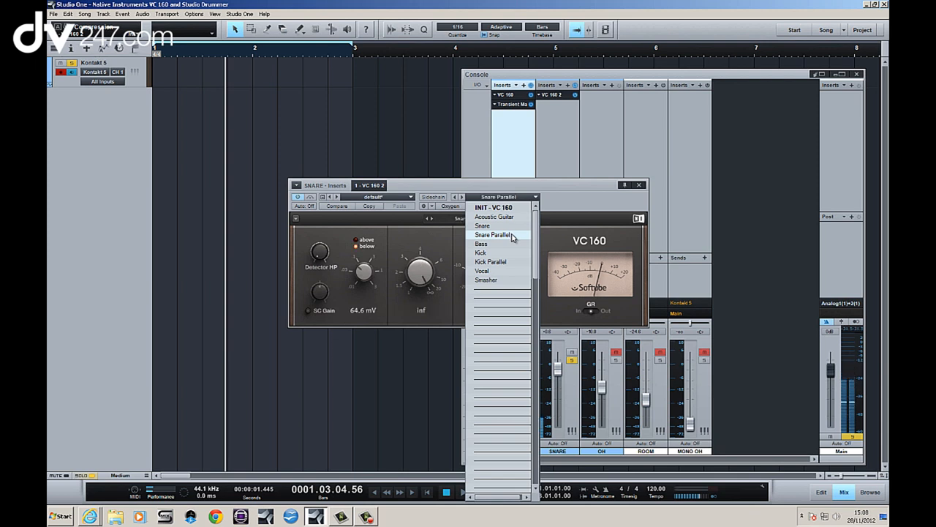
# Load the Snare Parallel preset on the snare VC 160, retune Threshold, and drop Dry to -inf dB.
pyautogui.click(493, 234)
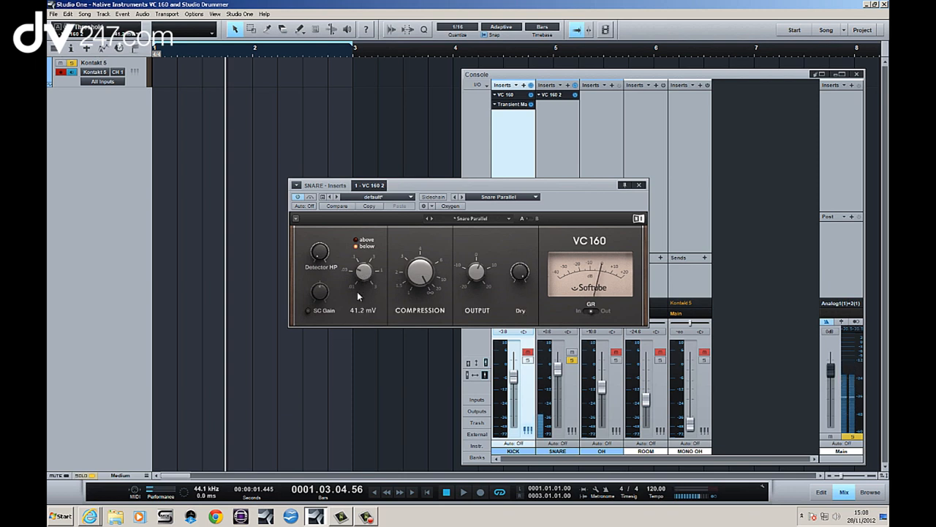
pyautogui.moveTo(364, 274); pyautogui.dragTo(365, 281)
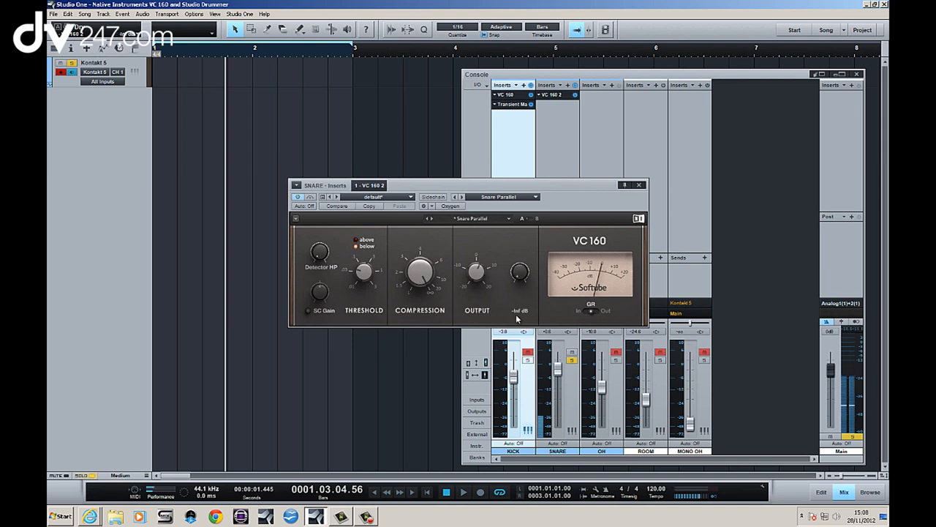
pyautogui.moveTo(520, 272); pyautogui.dragTo(519, 278)
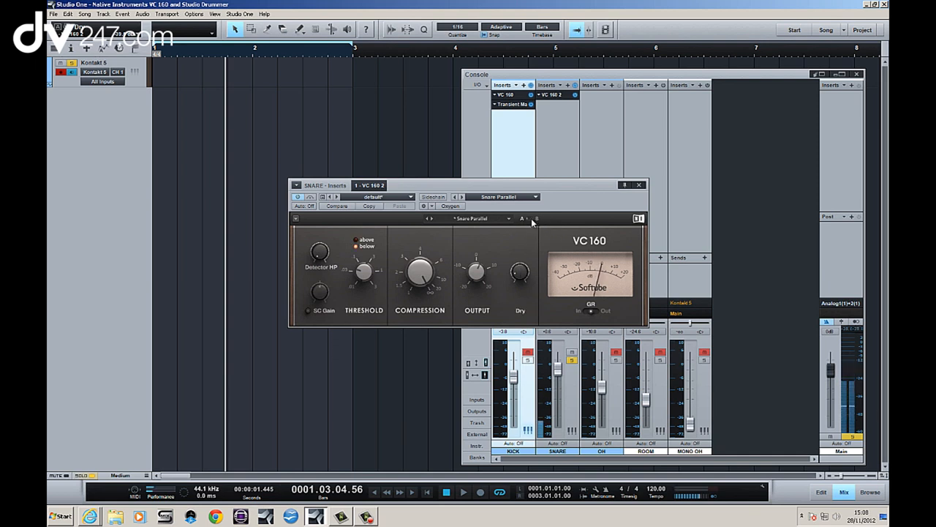
# Fine-tune the snare VC 160's dry signal level, then close the plugin editor.
pyautogui.moveTo(364, 272); pyautogui.dragTo(364, 264)
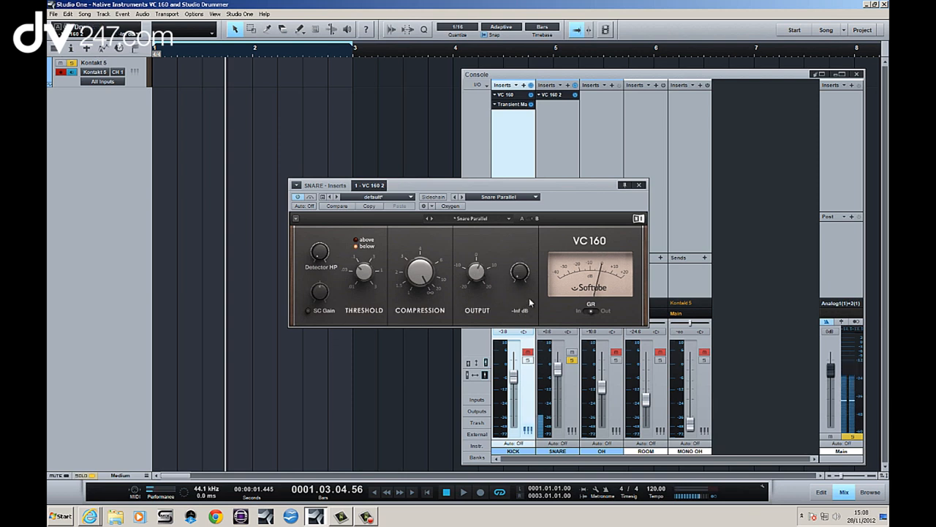
pyautogui.moveTo(530, 225)
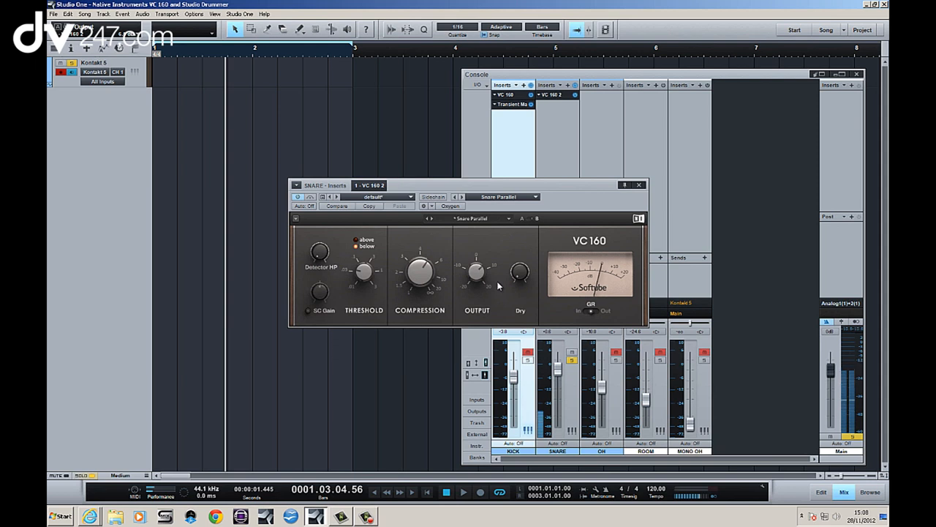
pyautogui.moveTo(519, 272); pyautogui.dragTo(519, 285)
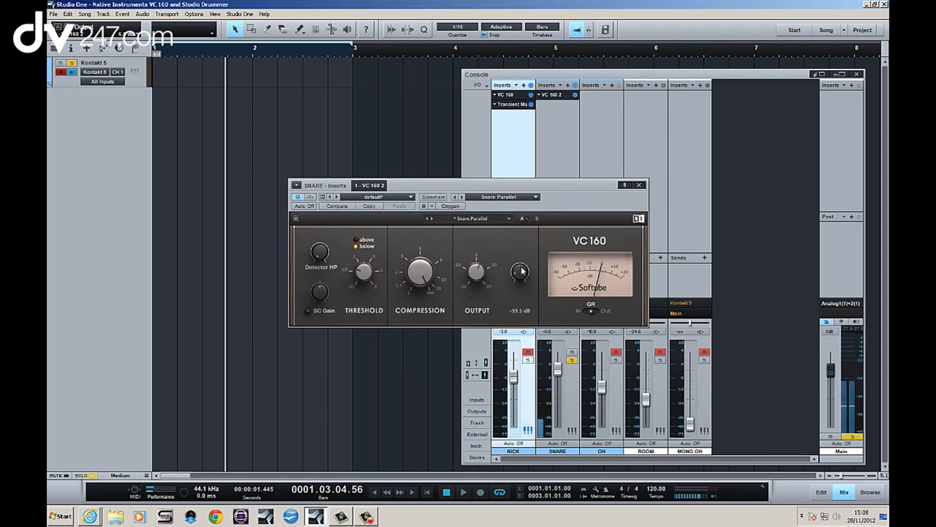
pyautogui.moveTo(520, 271); pyautogui.dragTo(520, 263)
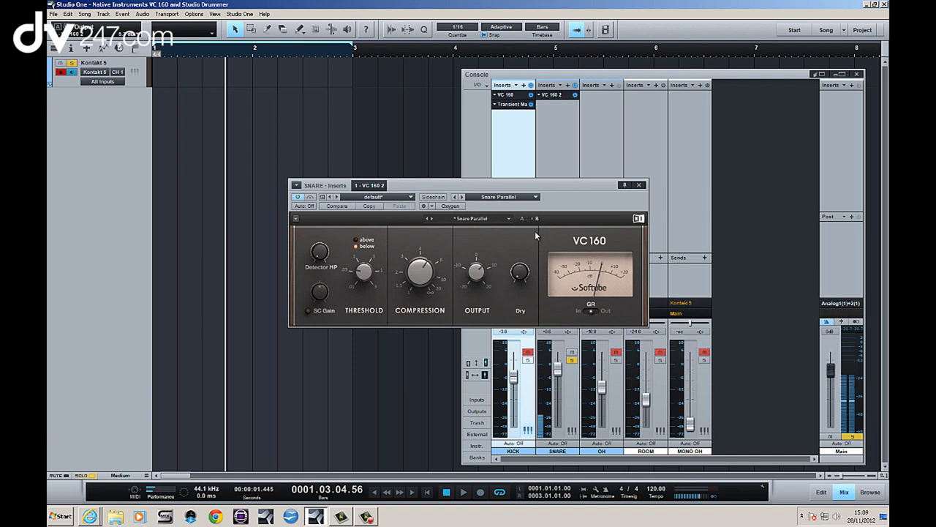
pyautogui.moveTo(542, 232)
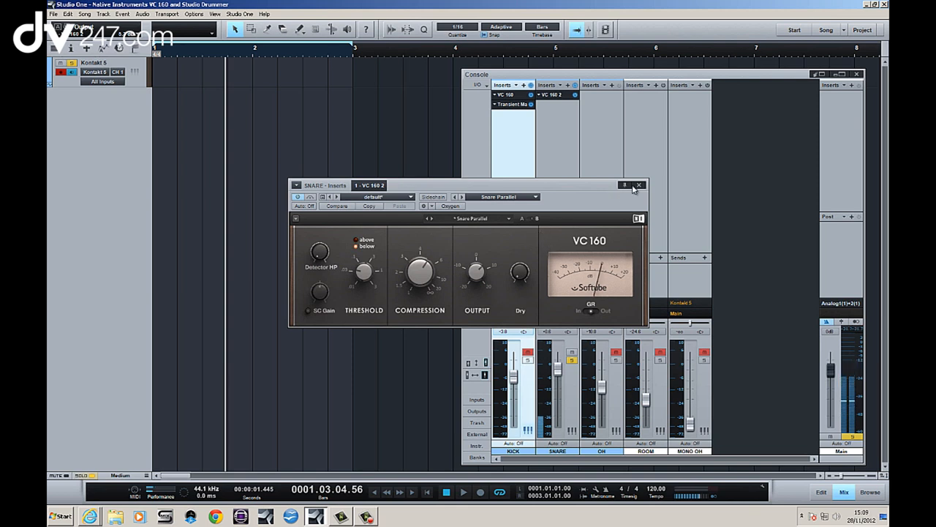
pyautogui.click(638, 185)
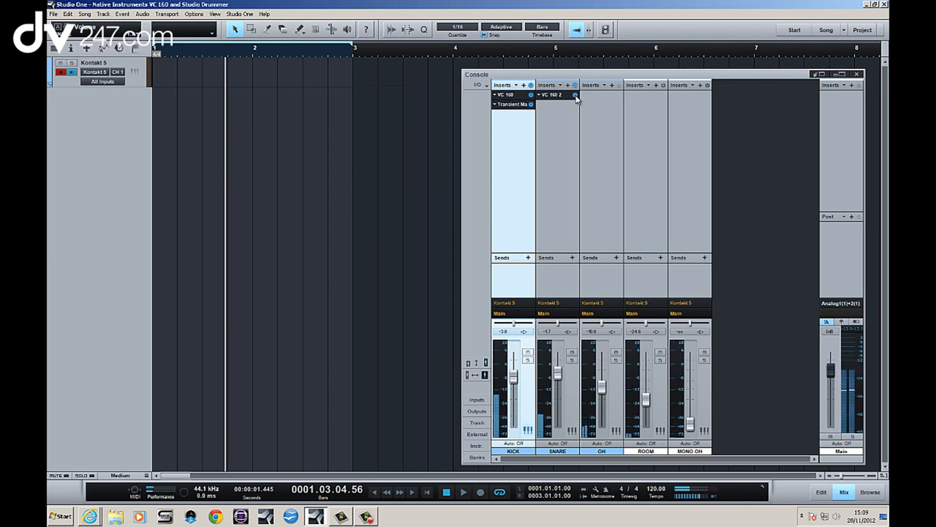
# Insert Transient Master on the SNARE channel after its VC 160.
pyautogui.click(591, 85)
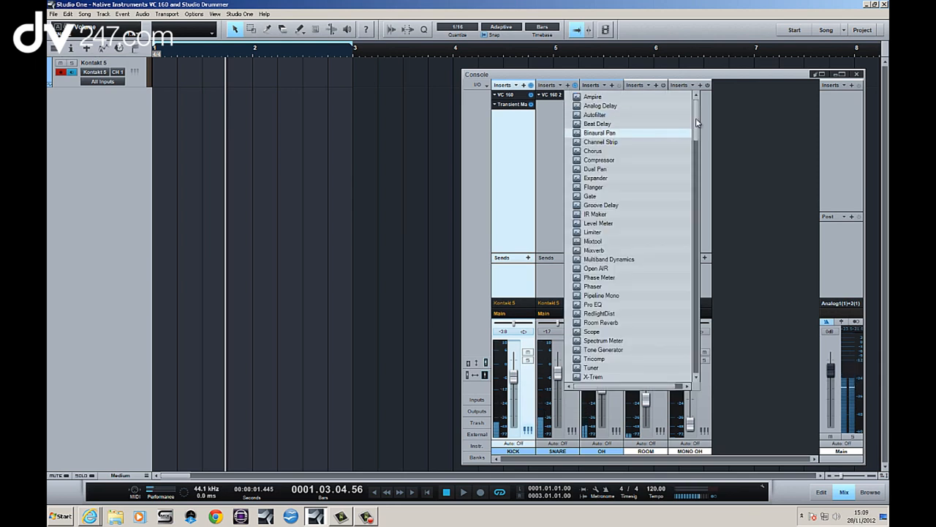
pyautogui.scroll(-3)
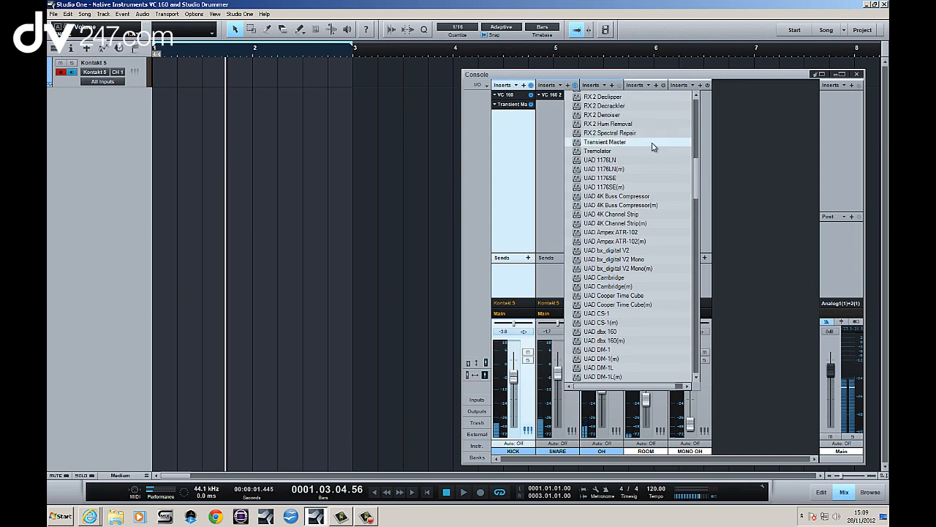
pyautogui.click(604, 142)
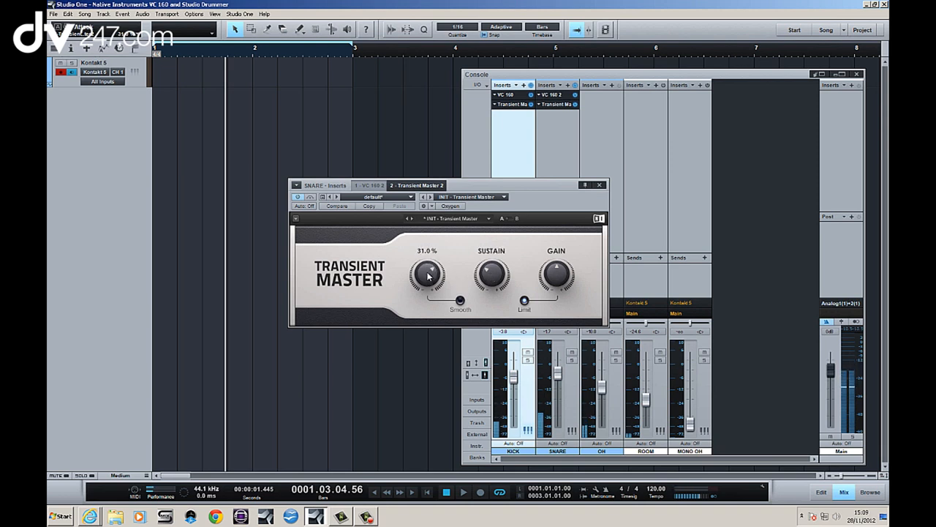
# Raise the snare Transient Master's Attack, settling it around 40%.
pyautogui.moveTo(428, 274); pyautogui.dragTo(432, 263)
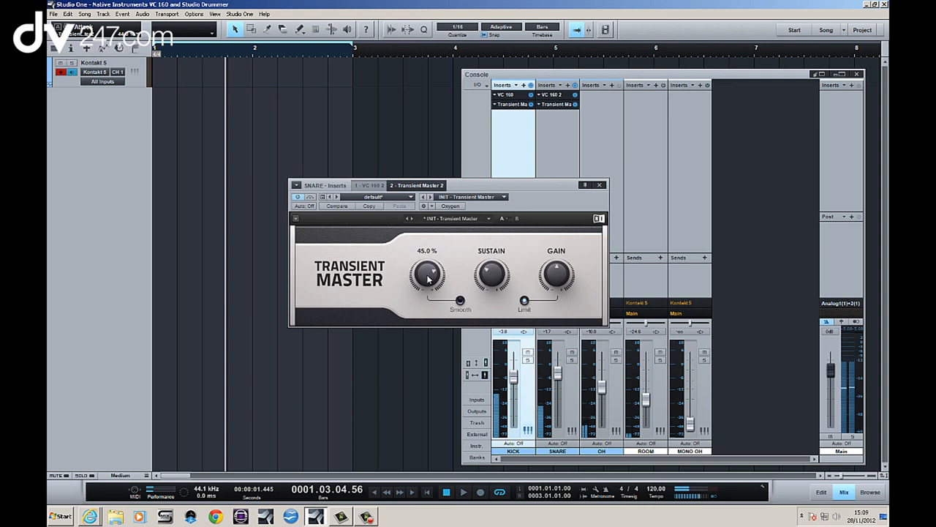
pyautogui.moveTo(428, 272); pyautogui.dragTo(430, 277)
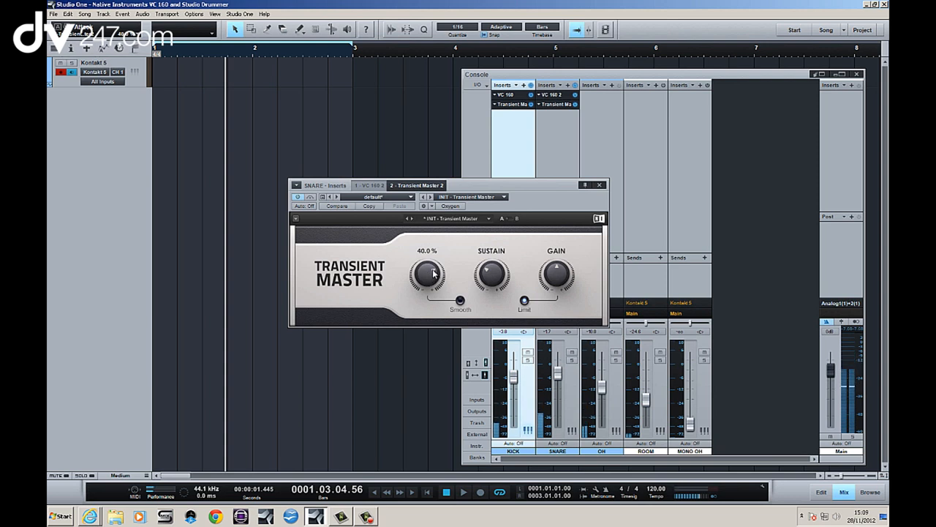
pyautogui.moveTo(427, 275); pyautogui.dragTo(459, 300)
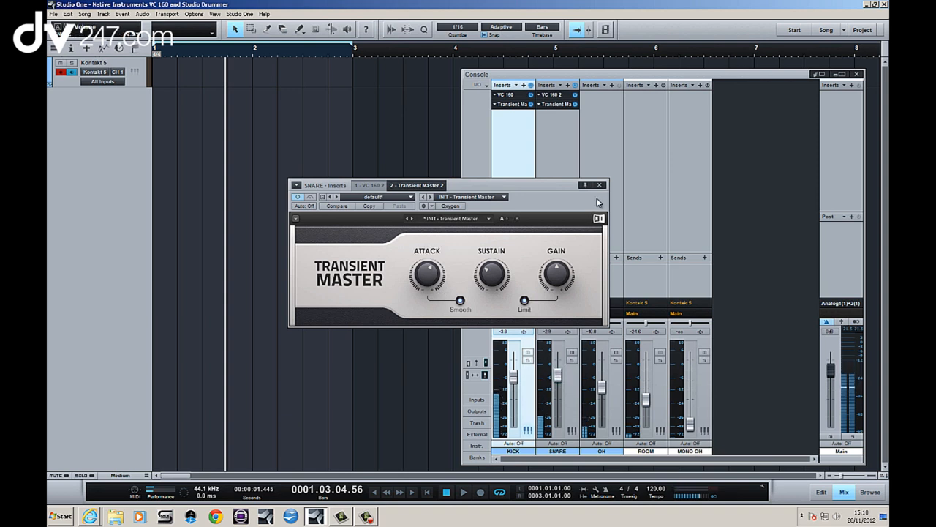
pyautogui.click(598, 185)
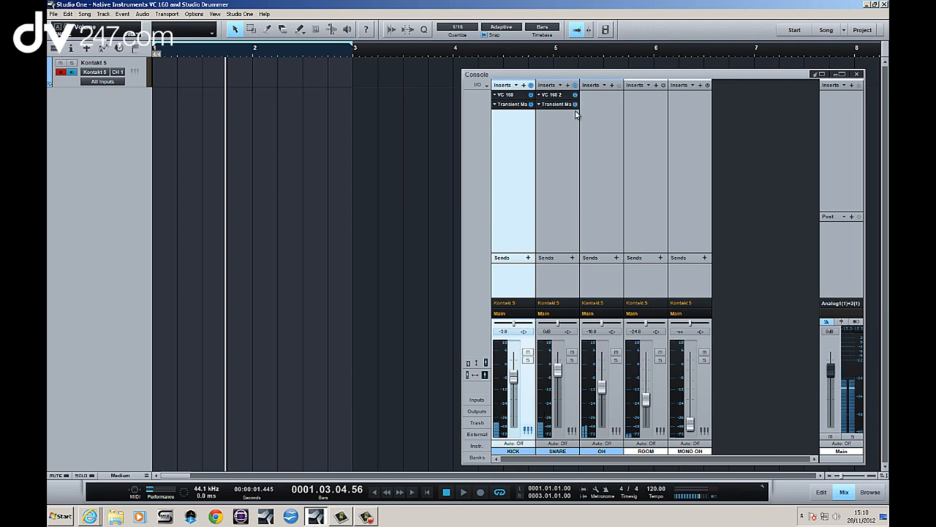
pyautogui.click(557, 377)
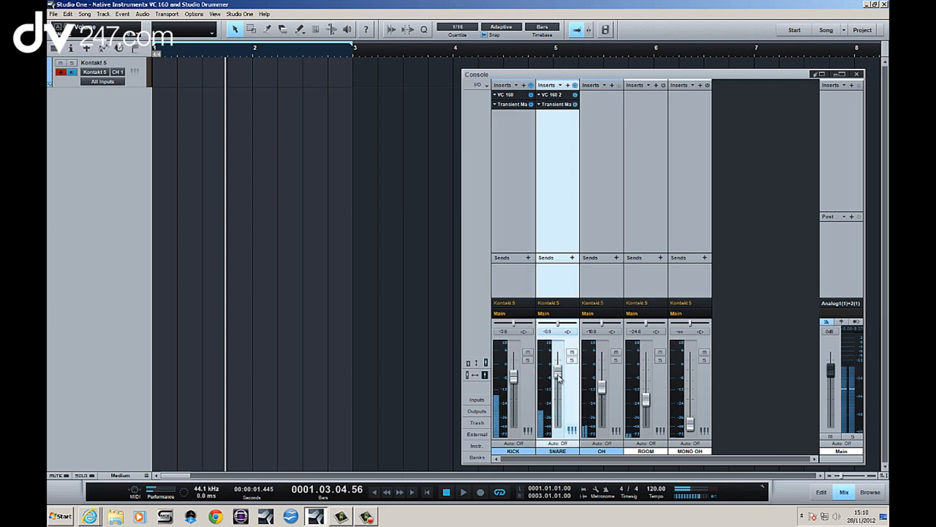
pyautogui.click(555, 103)
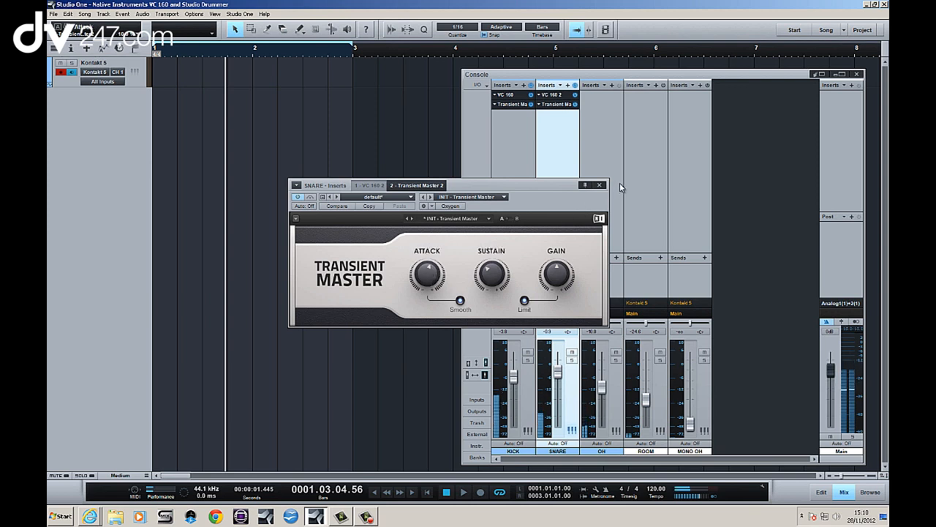
pyautogui.click(599, 184)
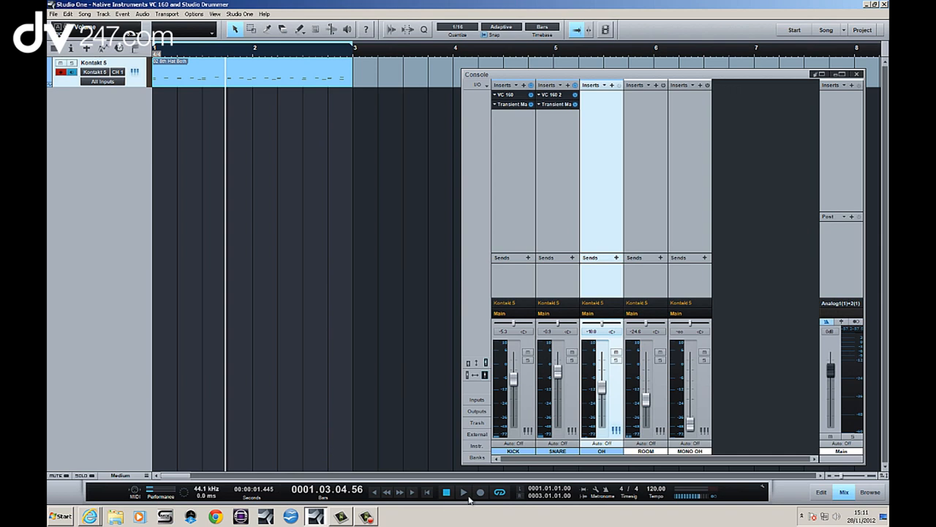
# Return to zero, play the 8th Hat Both groove, and set the kick level near -5.3 dB.
pyautogui.click(463, 491)
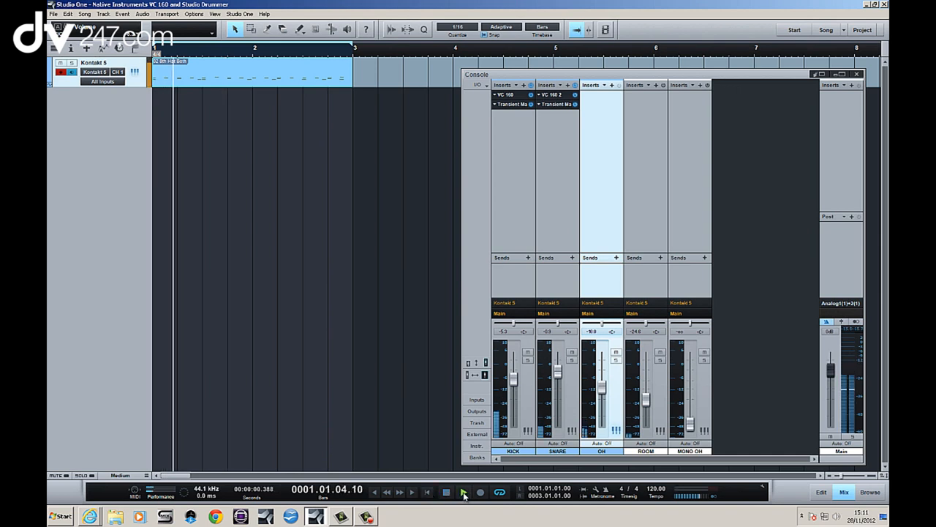
pyautogui.click(463, 492)
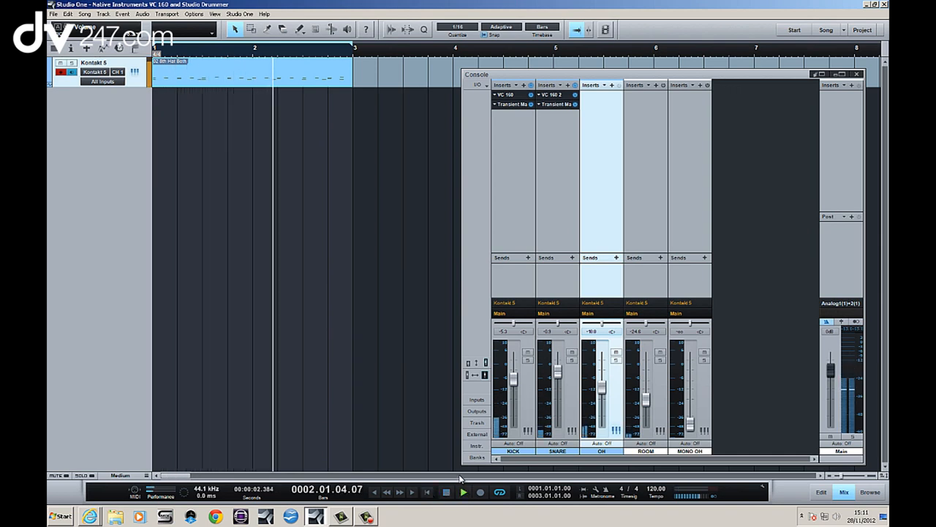
pyautogui.doubleClick(256, 73)
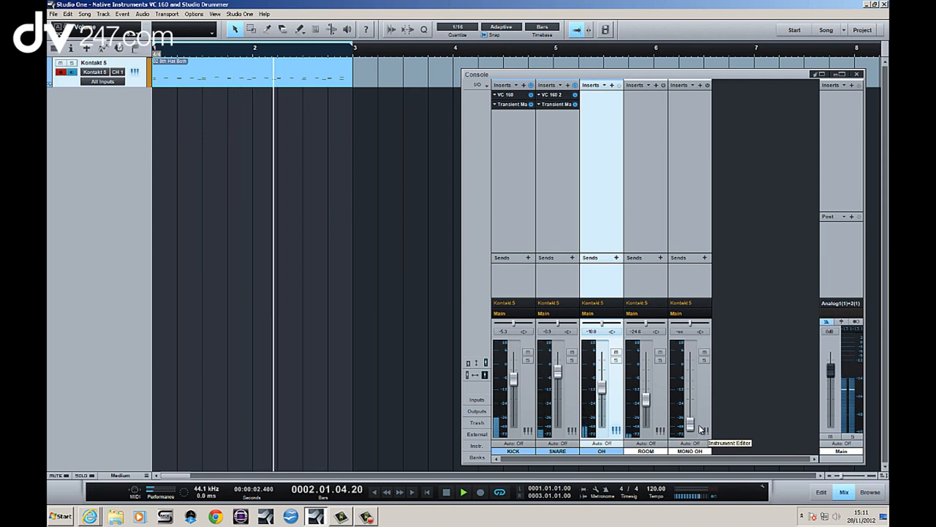
pyautogui.moveTo(690, 428); pyautogui.dragTo(691, 378)
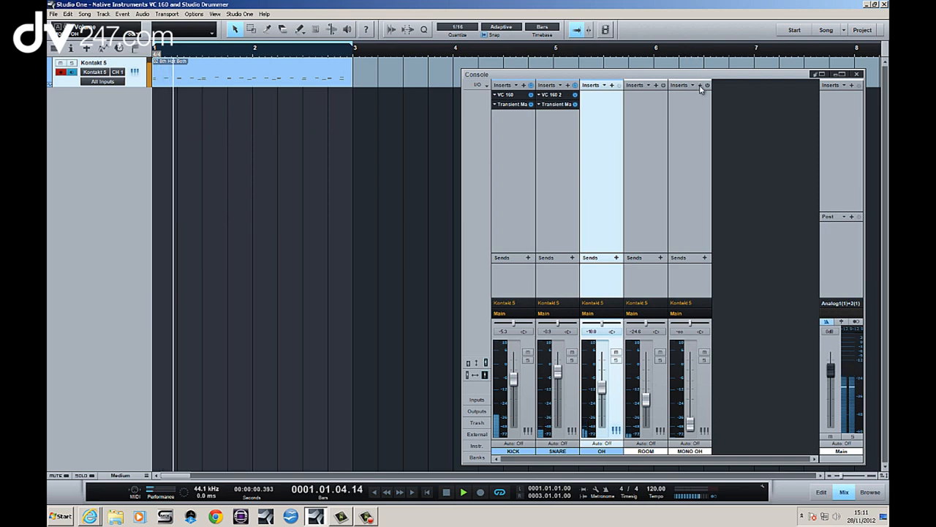
# Insert a VC 160 on MONO OH, crank its compression, and raise the channel volume.
pyautogui.click(702, 85)
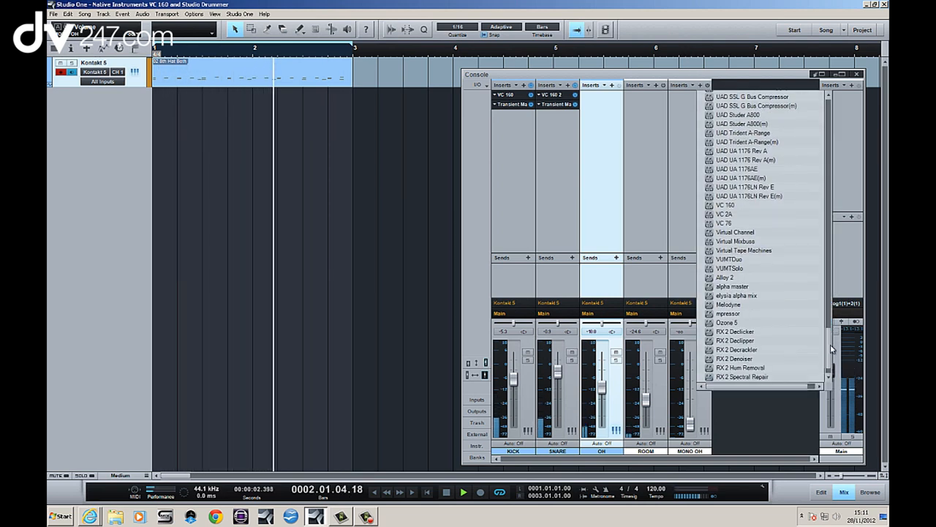
pyautogui.click(725, 204)
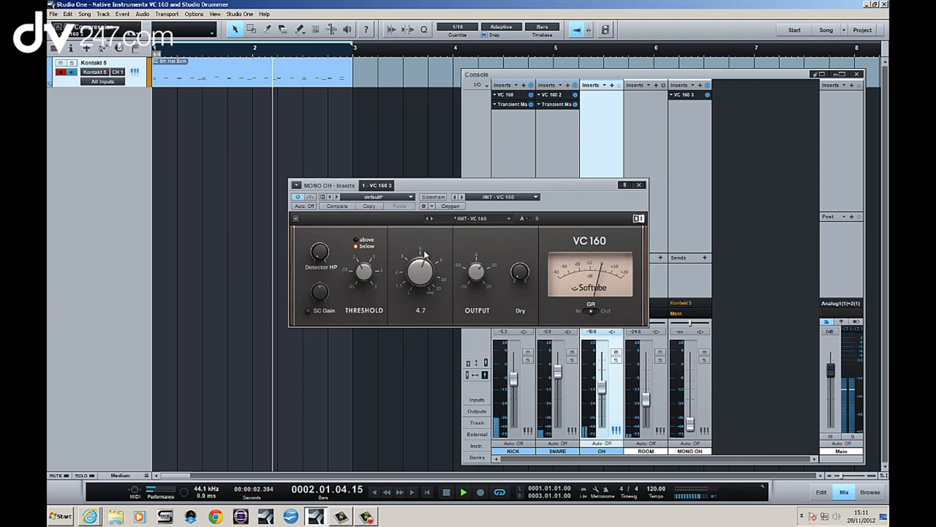
pyautogui.moveTo(420, 270); pyautogui.dragTo(421, 264)
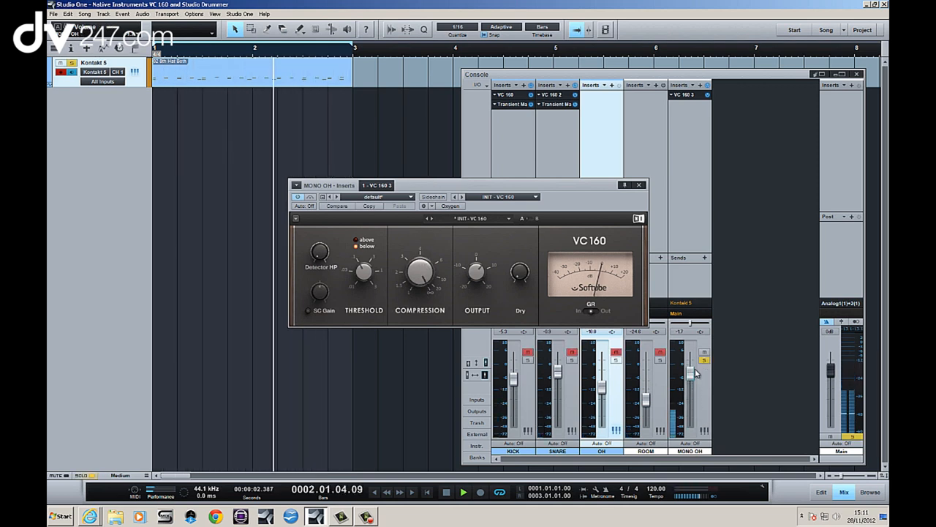
pyautogui.moveTo(419, 271); pyautogui.dragTo(427, 280)
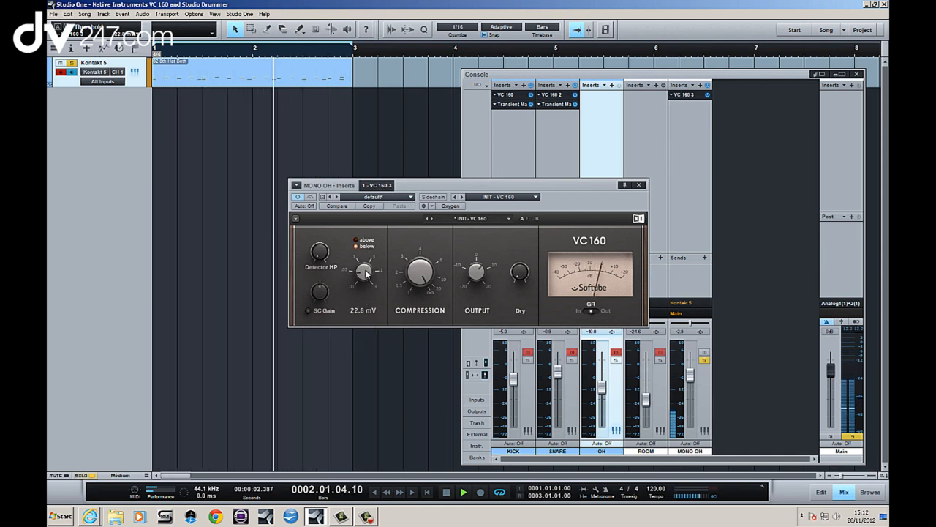
# Adjust the MONO OH VC 160 threshold, settling it near 29 mV.
pyautogui.moveTo(364, 270); pyautogui.dragTo(364, 278)
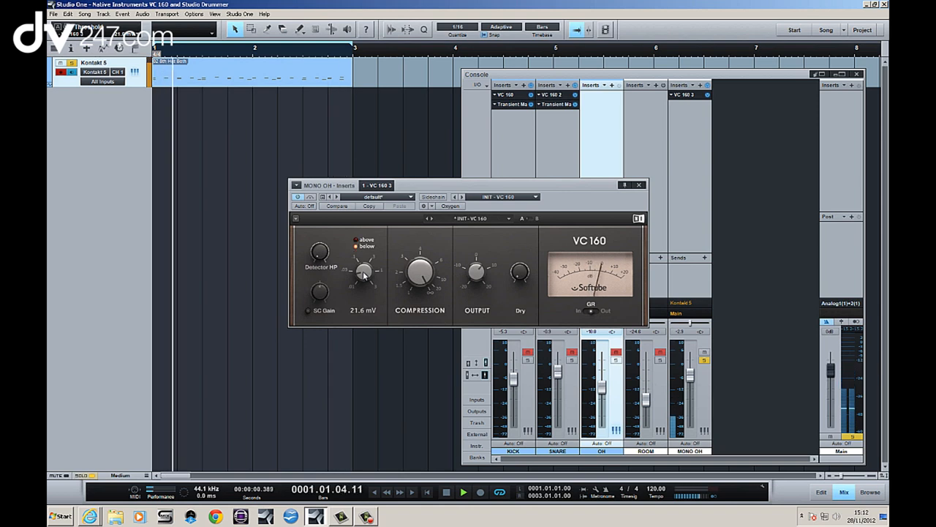
pyautogui.moveTo(365, 274); pyautogui.dragTo(365, 264)
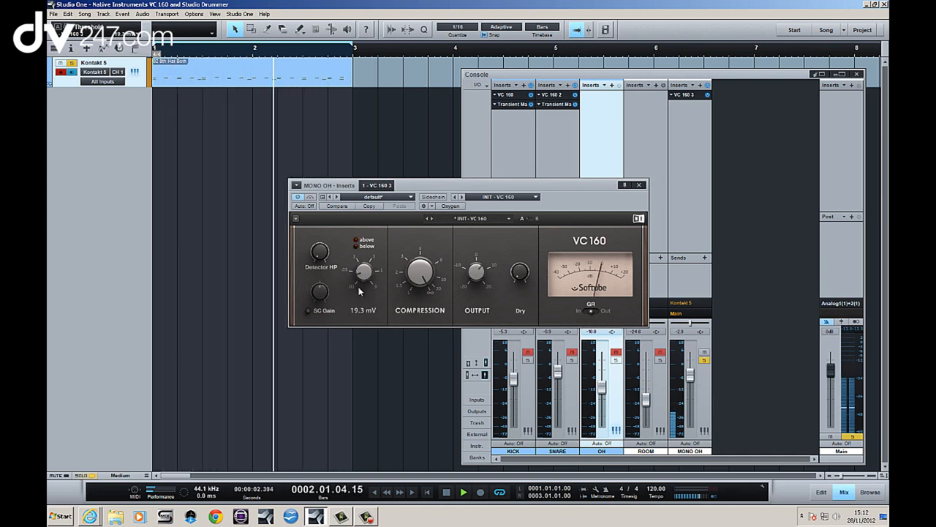
pyautogui.moveTo(364, 271); pyautogui.dragTo(370, 259)
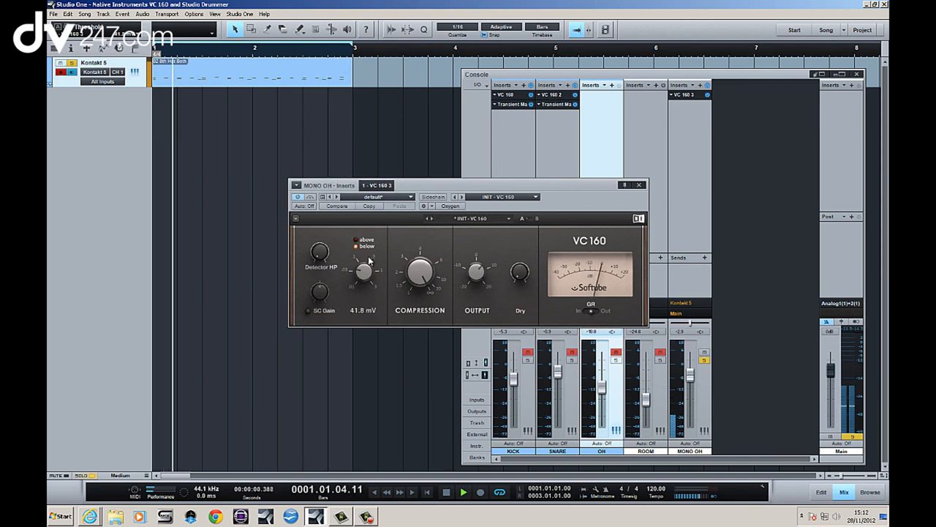
pyautogui.moveTo(366, 271); pyautogui.dragTo(364, 278)
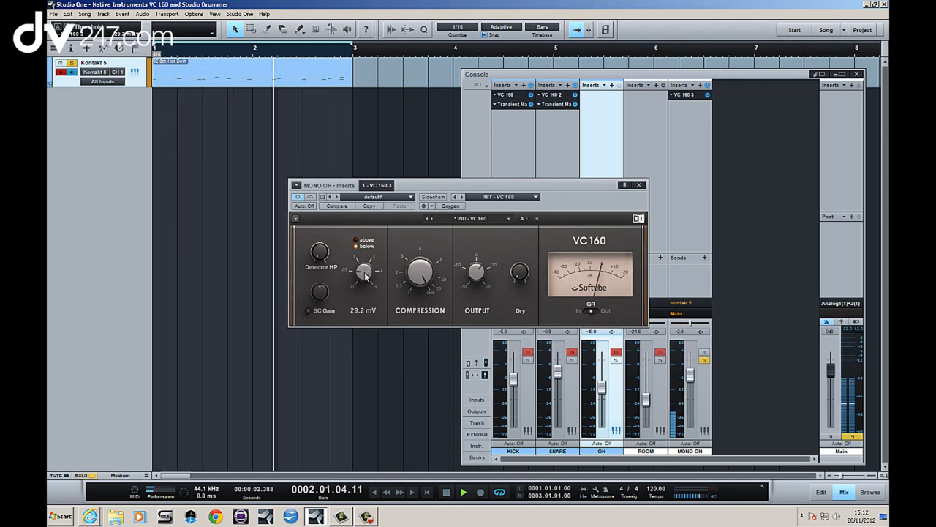
pyautogui.moveTo(366, 271); pyautogui.dragTo(365, 278)
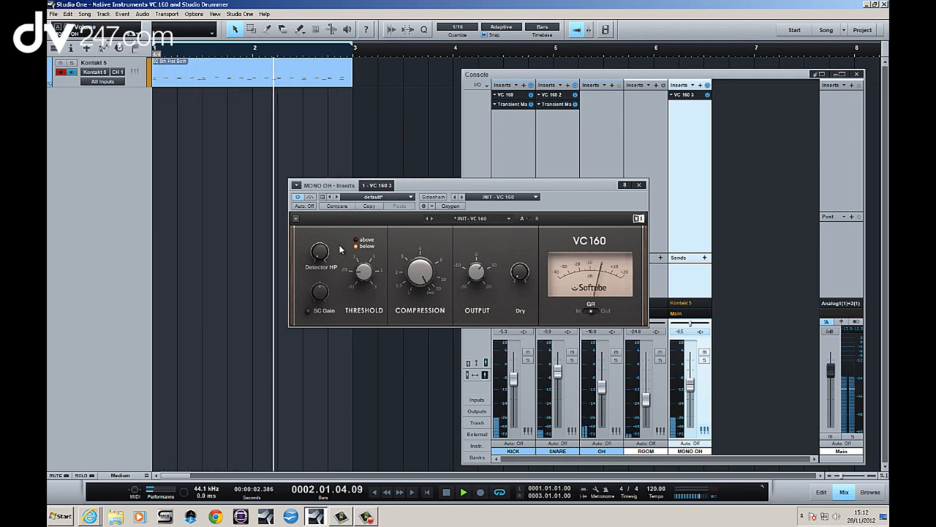
# Retune the MONO OH threshold from about 47 mV down to roughly 18 mV.
pyautogui.moveTo(364, 272); pyautogui.dragTo(366, 256)
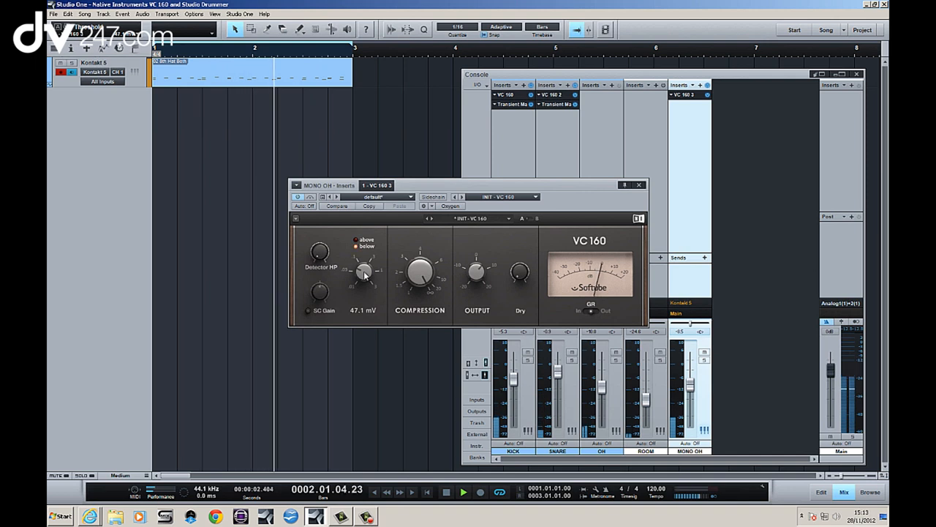
pyautogui.moveTo(364, 270); pyautogui.dragTo(364, 307)
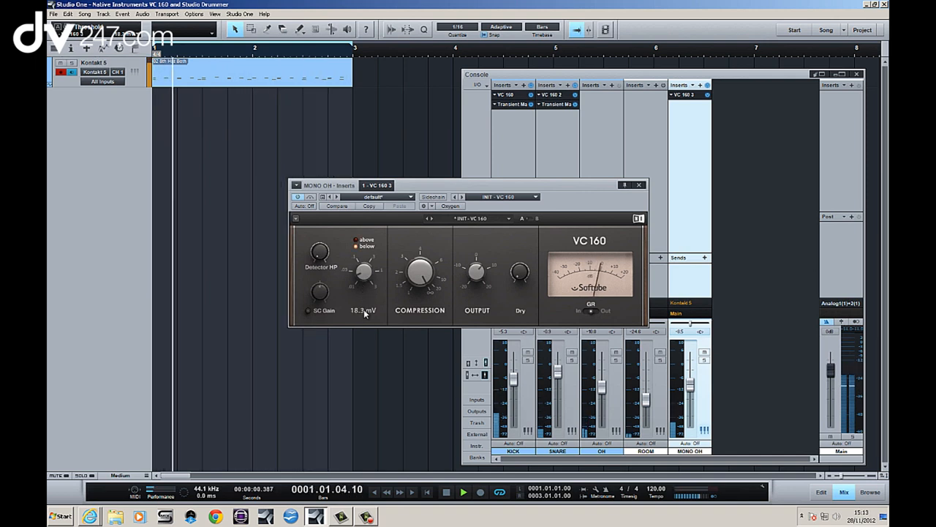
pyautogui.click(463, 490)
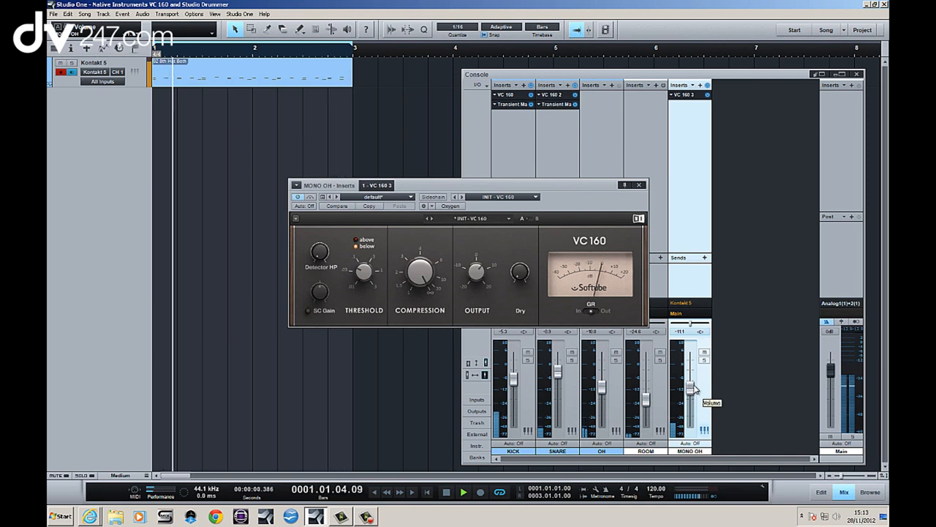
pyautogui.click(463, 490)
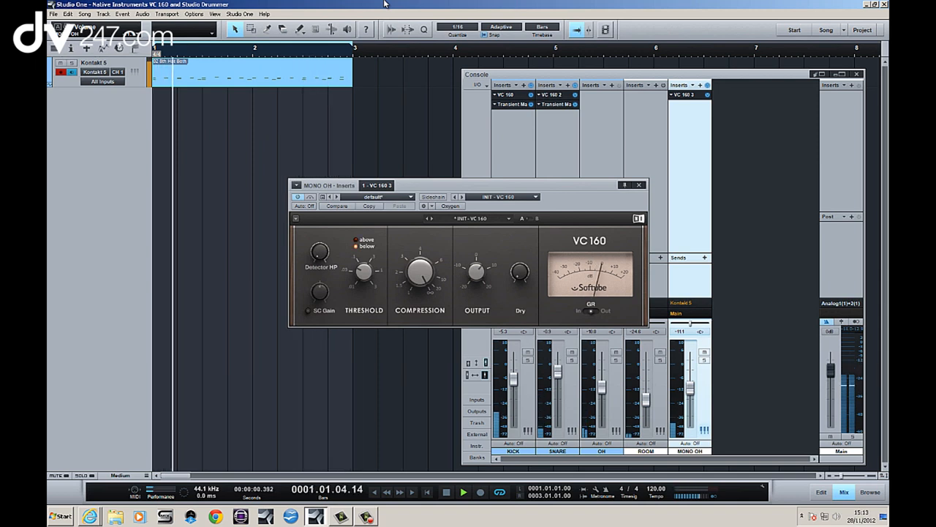
pyautogui.click(463, 492)
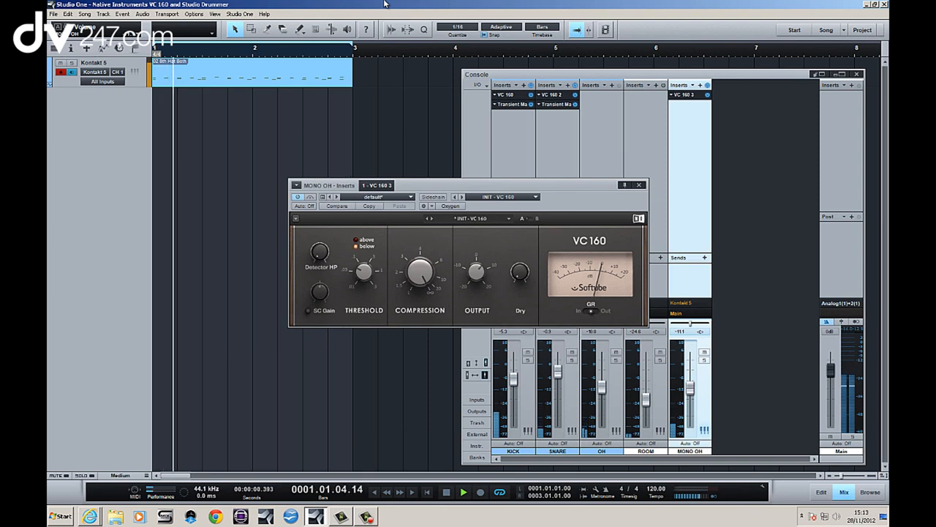
pyautogui.click(463, 491)
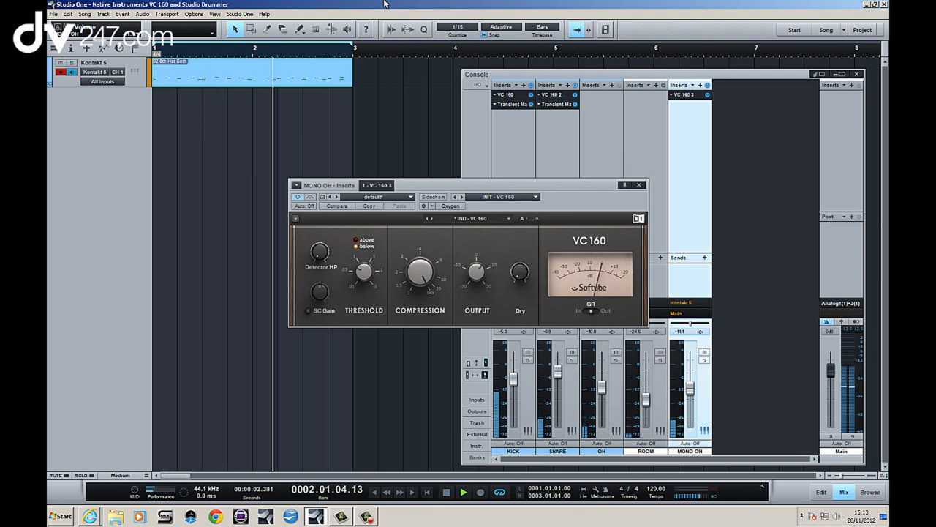